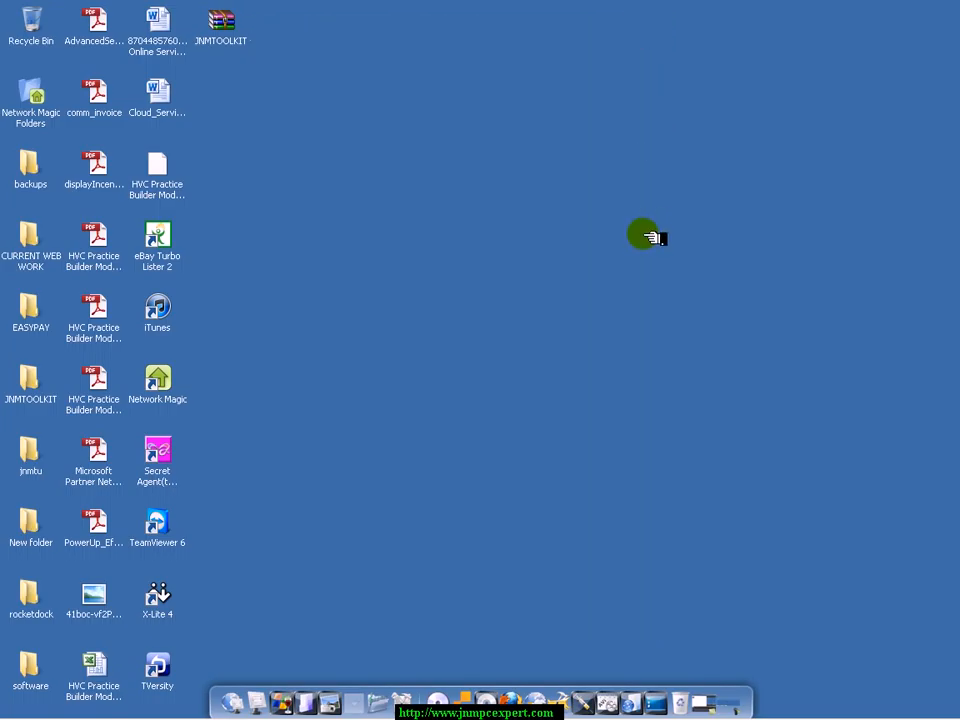
mouse_move(578, 340)
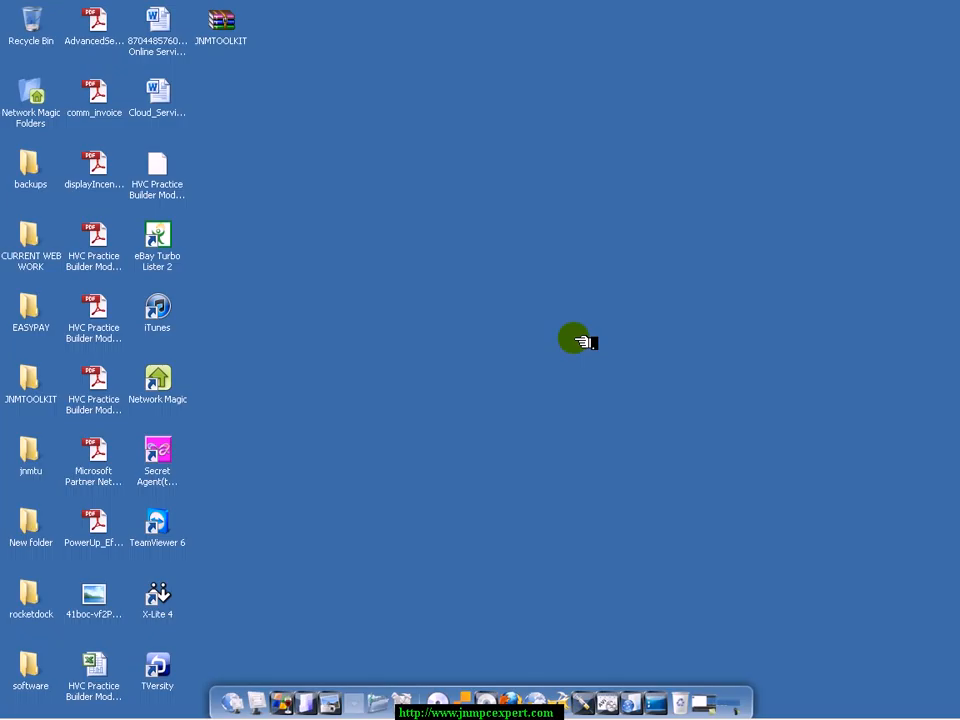
mouse_move(500, 365)
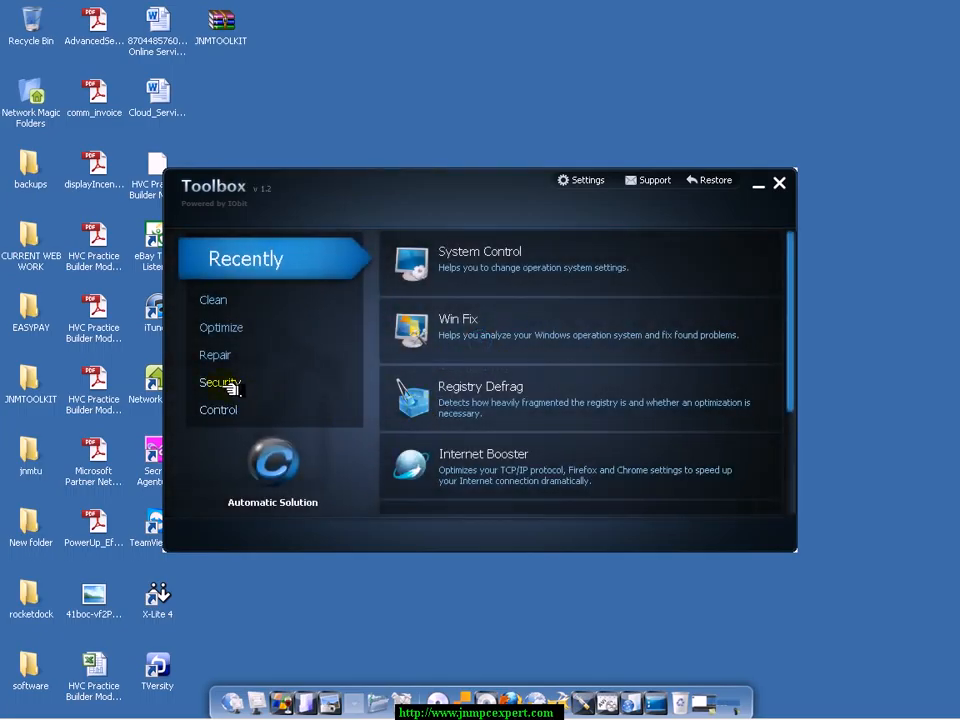
Step: Show the Control tool category and scroll down until System Control is listed
click(218, 409)
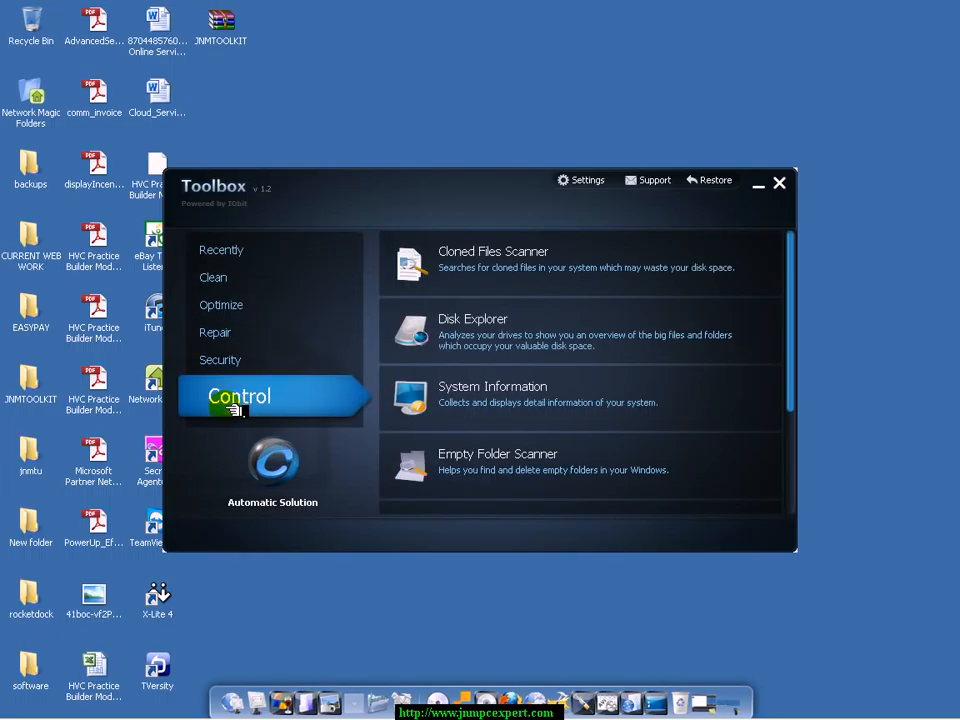
mouse_move(492, 395)
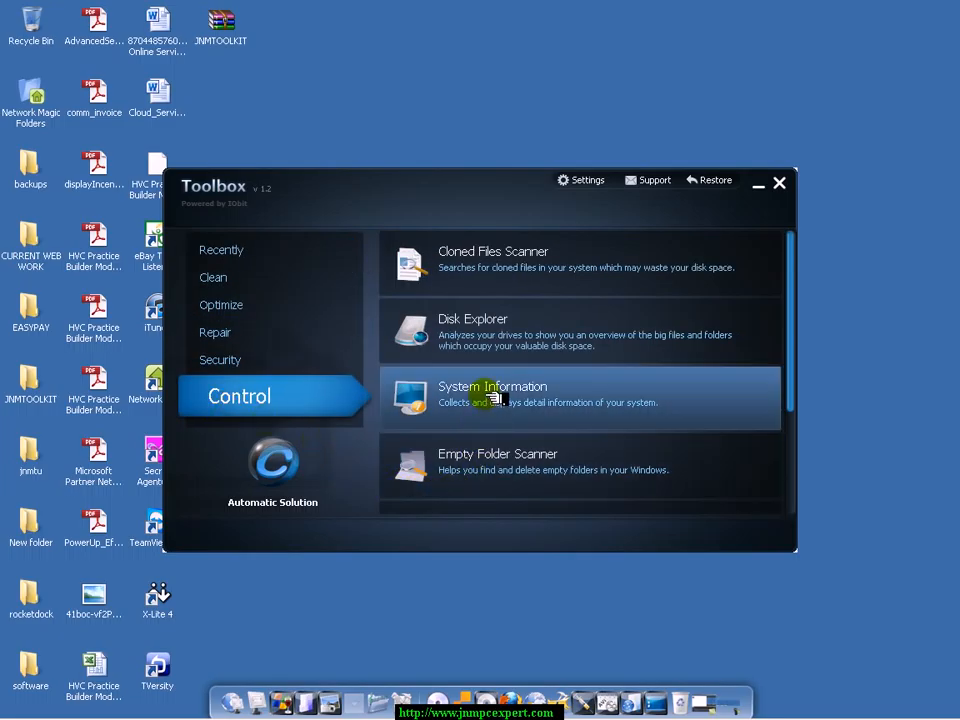
mouse_move(635, 433)
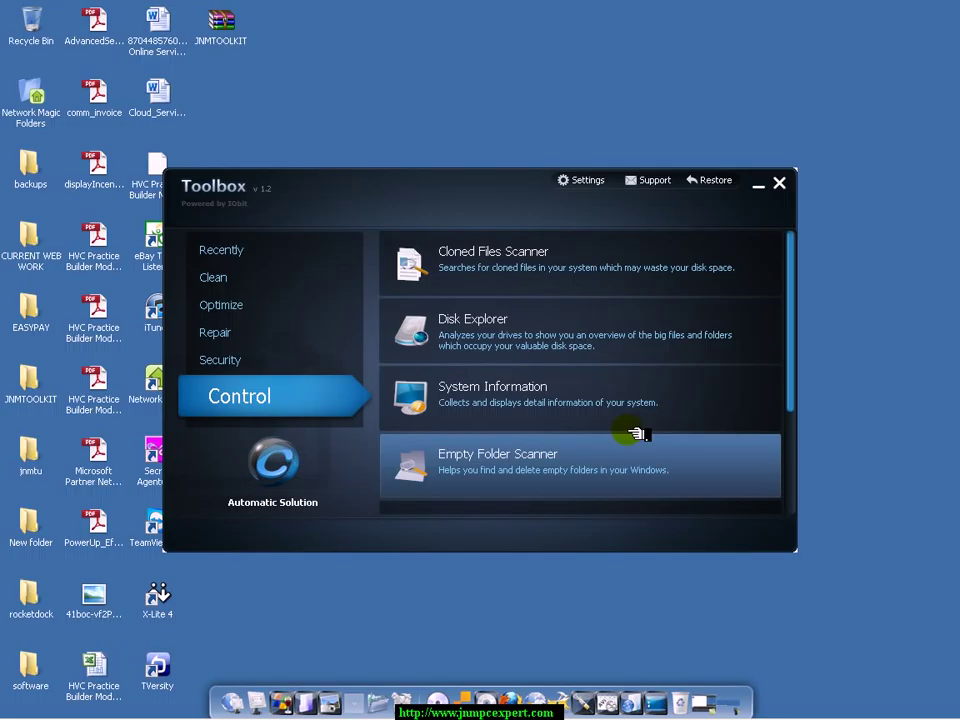
mouse_move(800, 360)
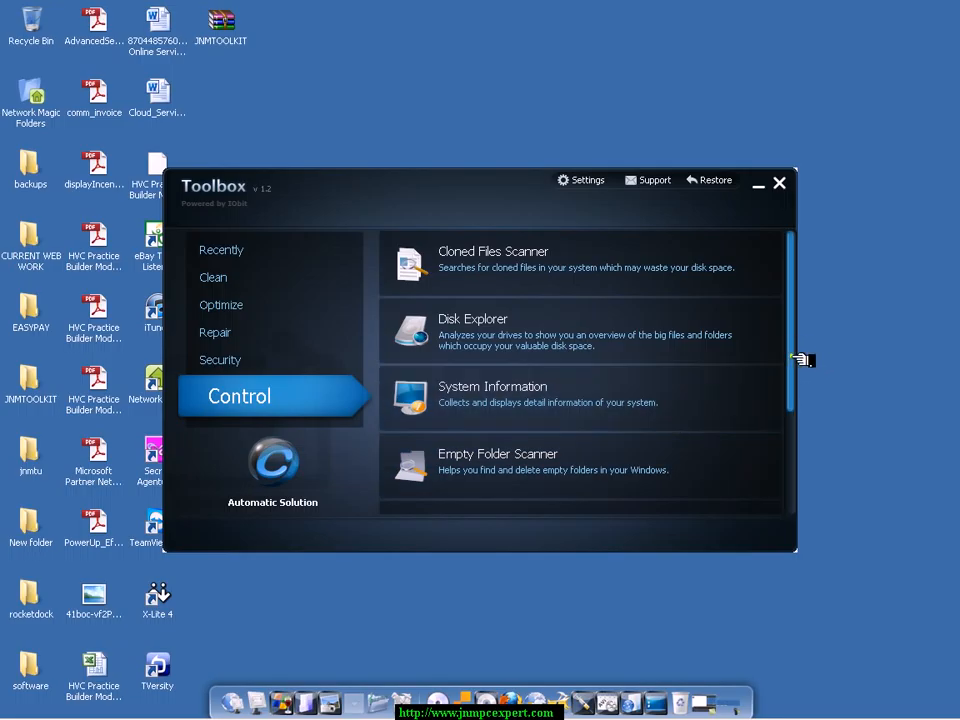
scroll(down, 3)
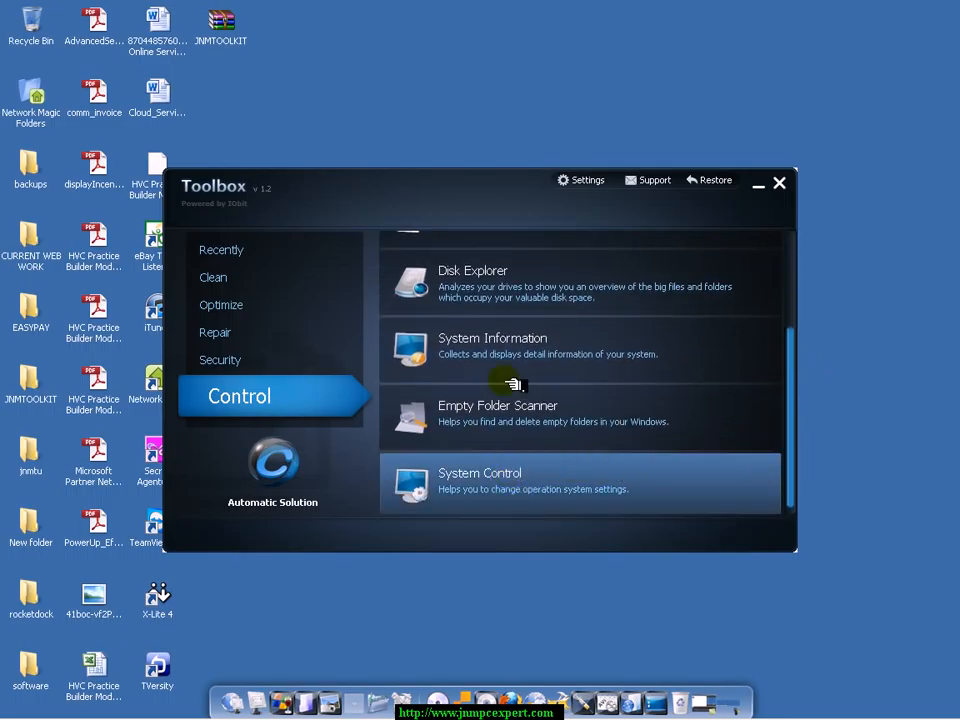
mouse_move(567, 510)
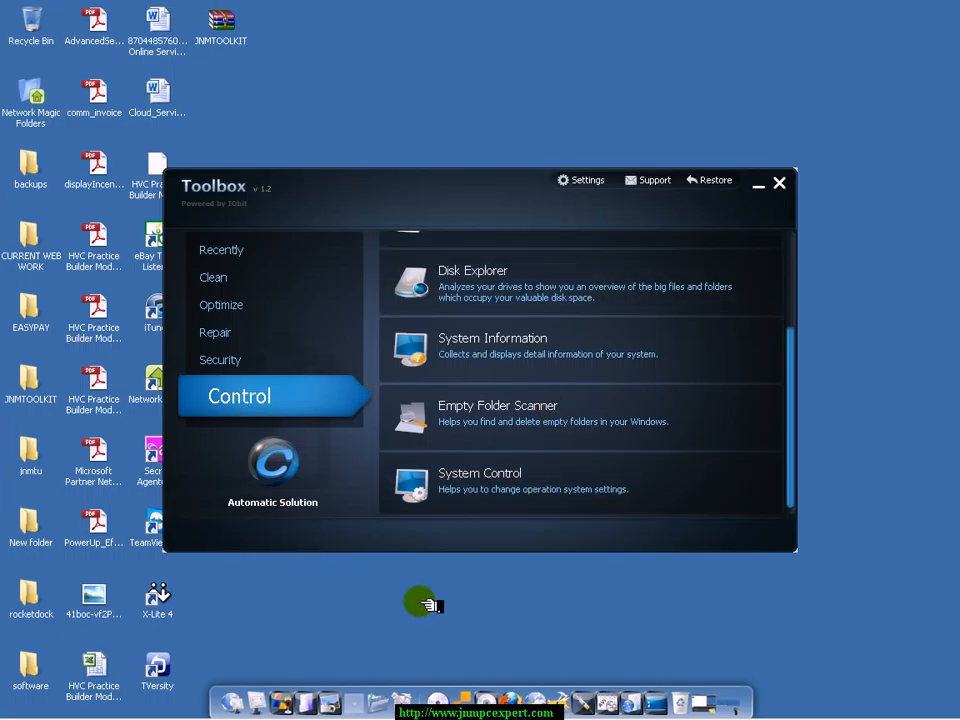
mouse_move(490, 610)
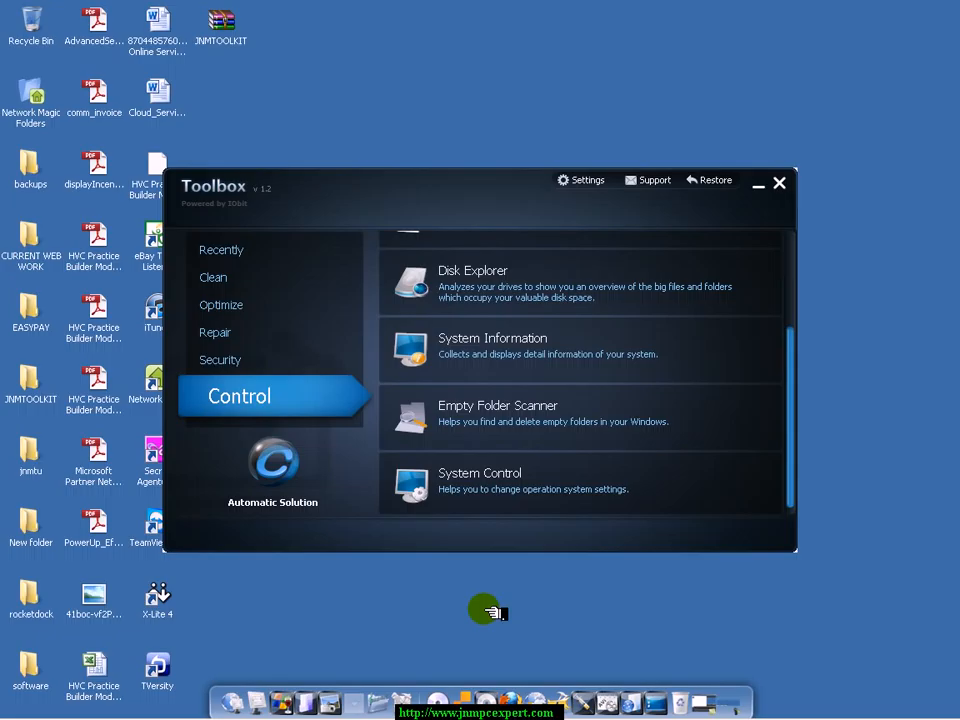
Step: Open System Control, tick the Recycle Bin desktop shortcut, and view the Function settings
click(479, 480)
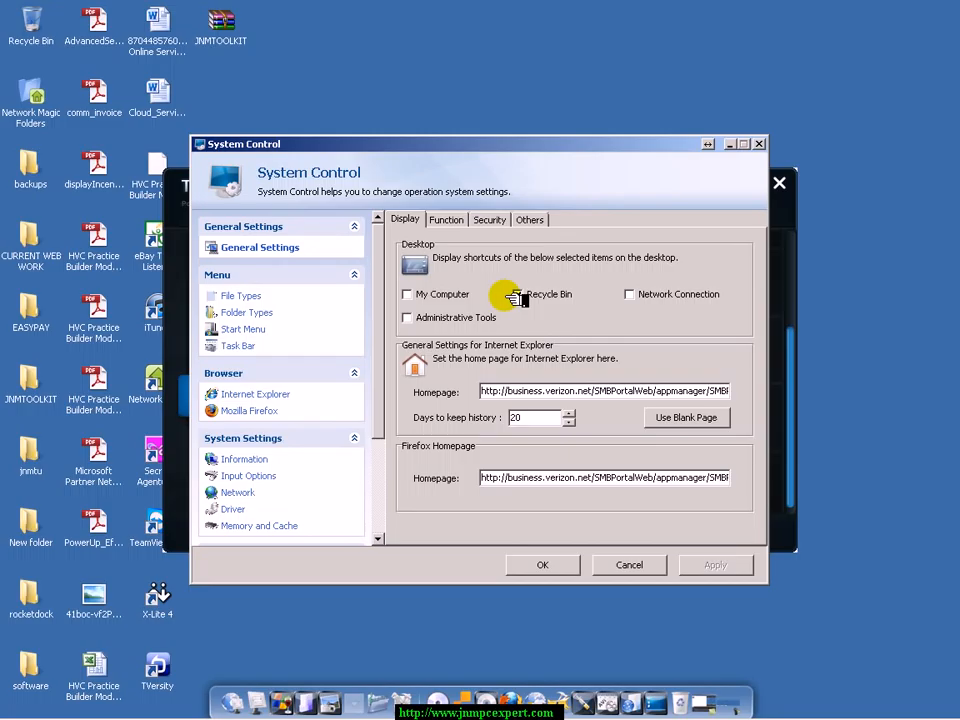
click(517, 294)
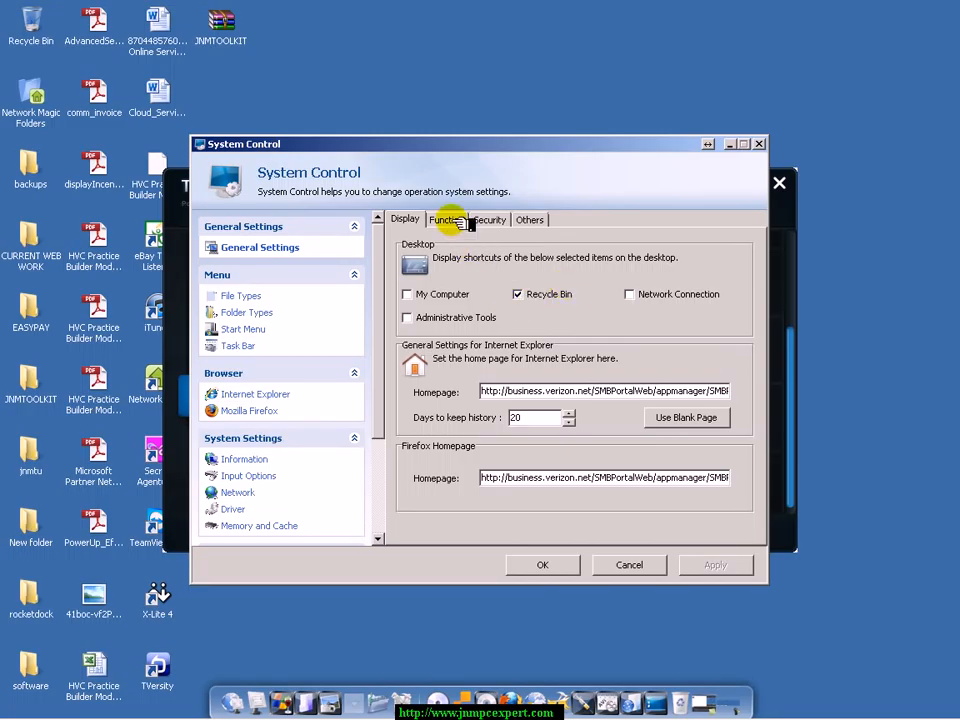
mouse_move(480, 294)
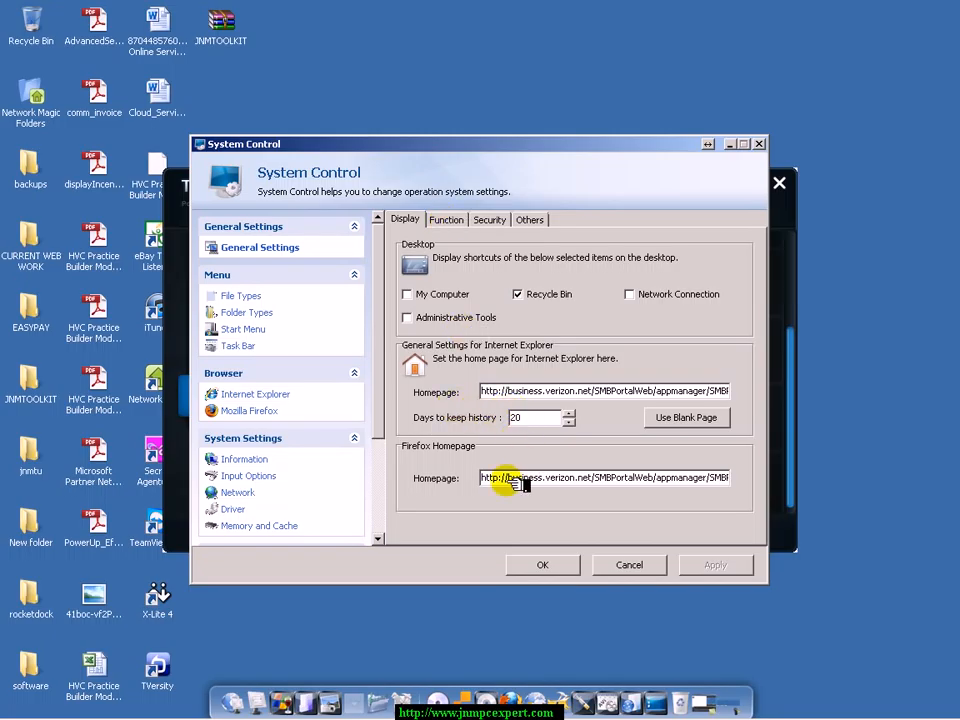
click(445, 219)
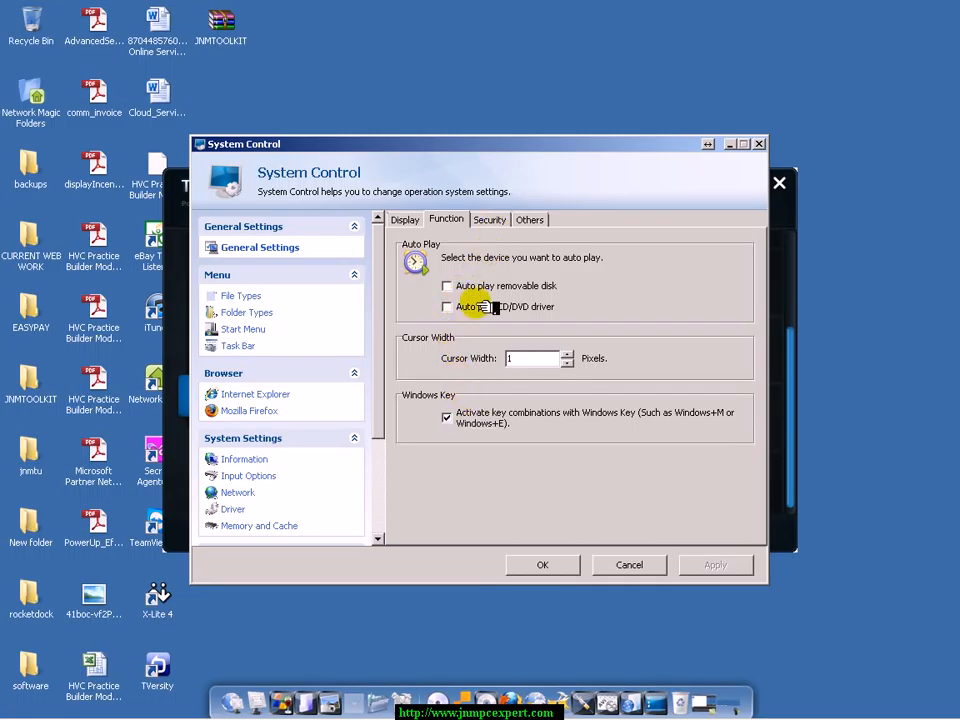
Step: Untick Windows Security Center and Firewall on the Security tab, then show the Others settings
click(489, 219)
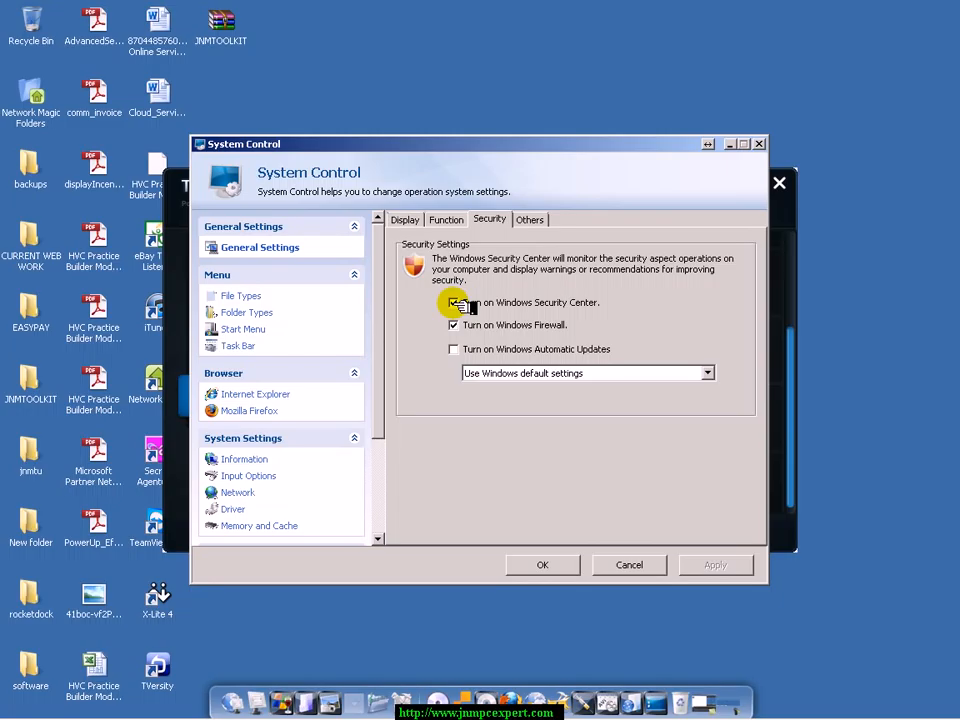
click(454, 325)
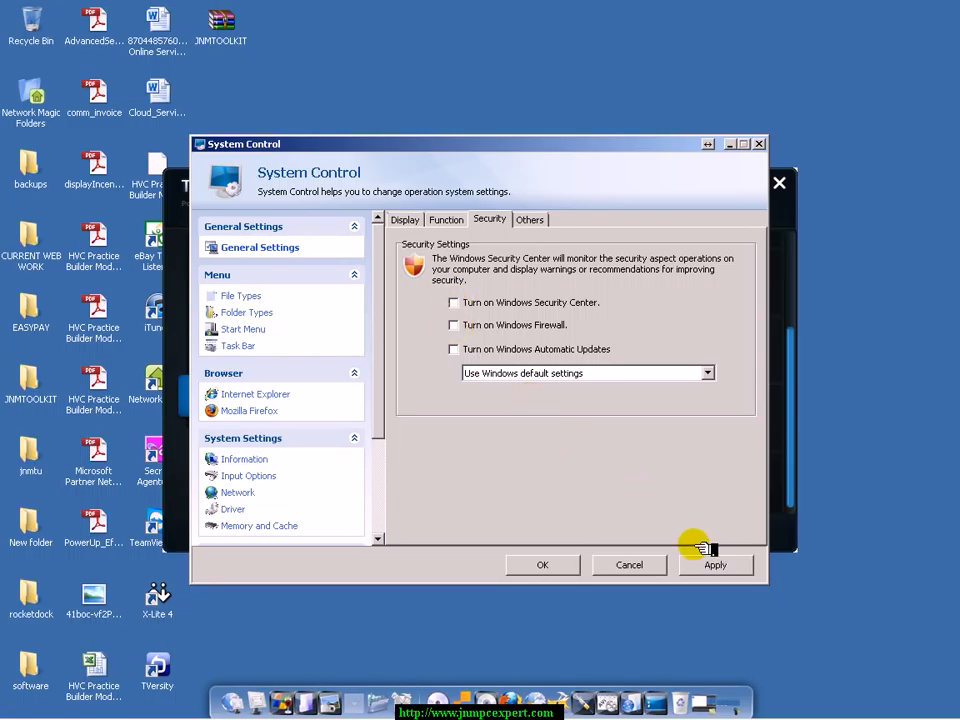
mouse_move(490, 330)
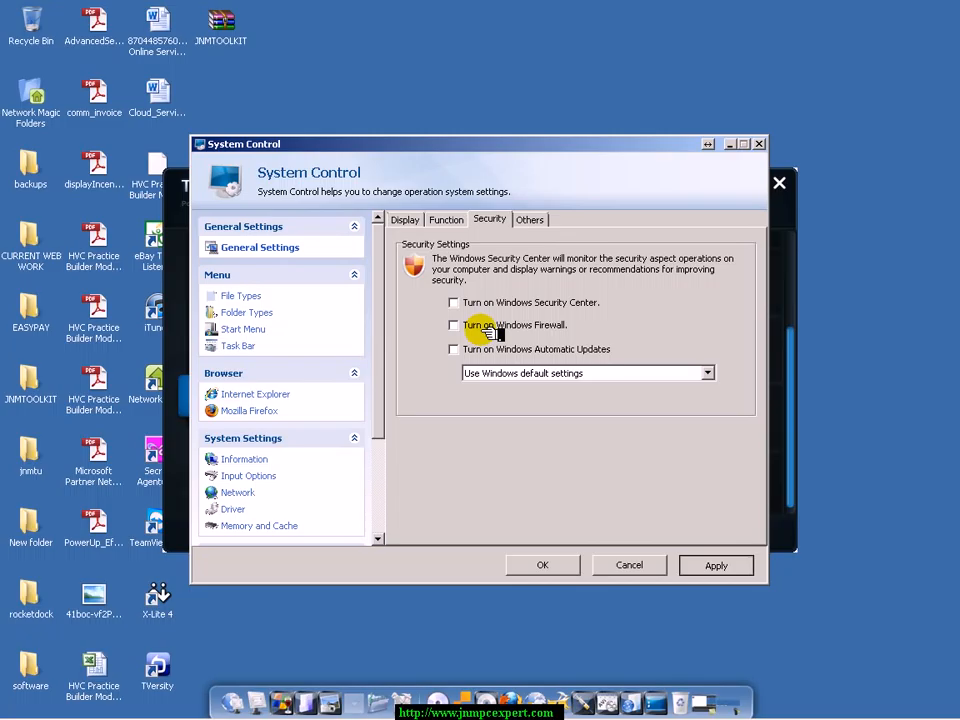
mouse_move(530, 219)
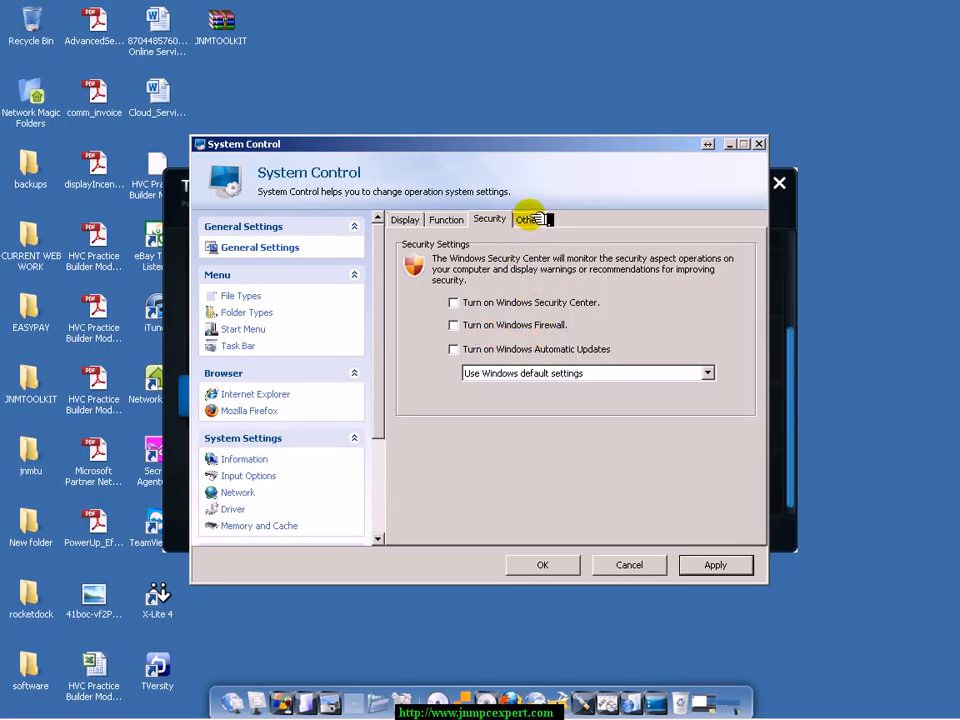
click(532, 219)
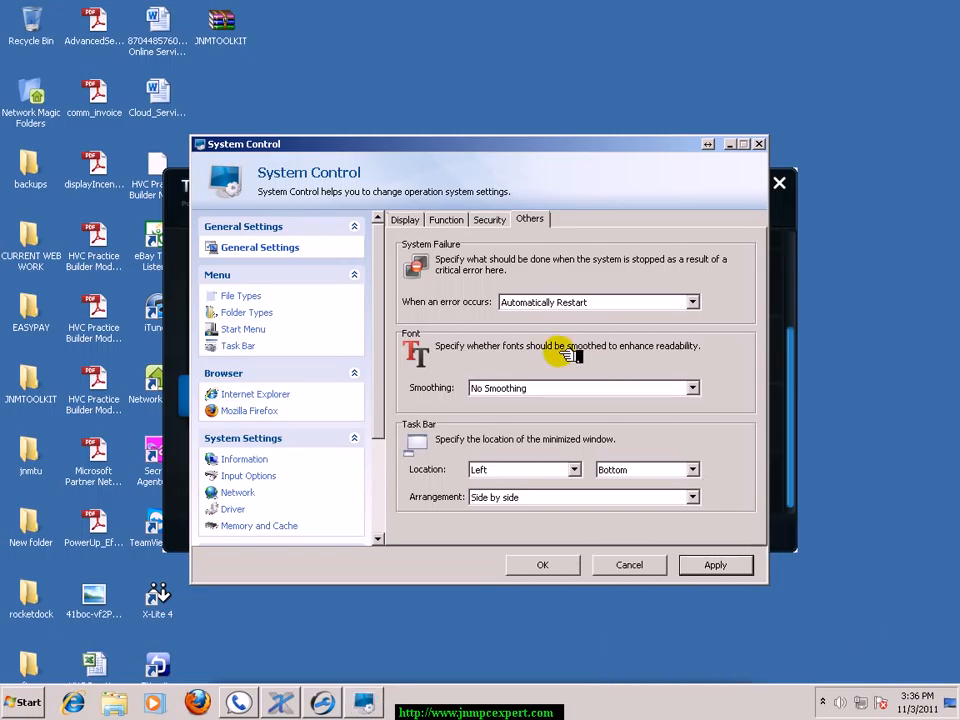
mouse_move(485, 325)
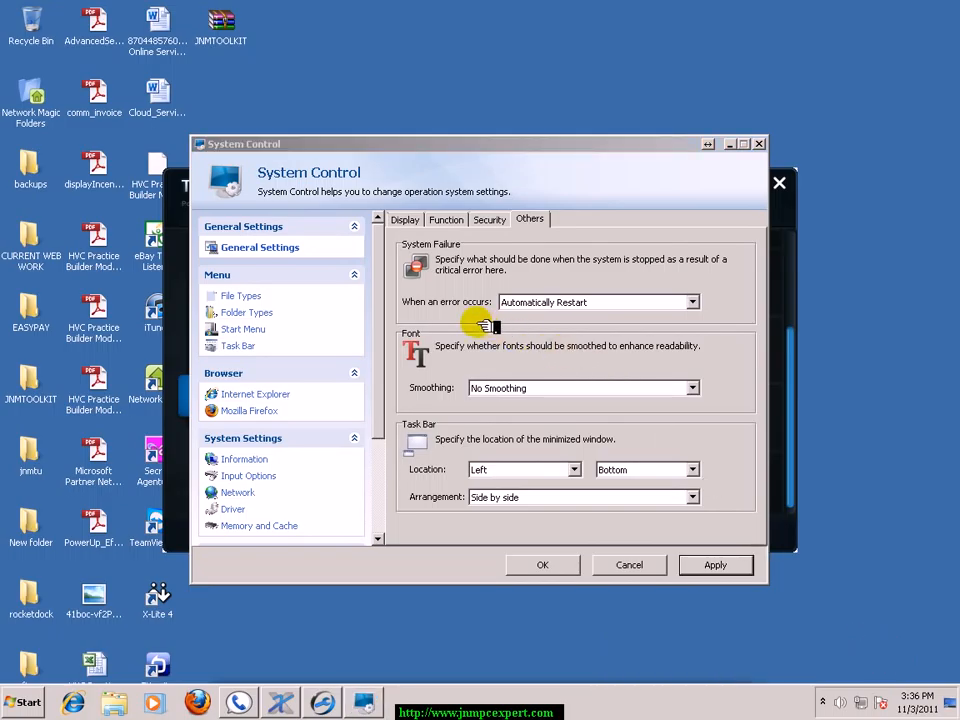
mouse_move(445, 310)
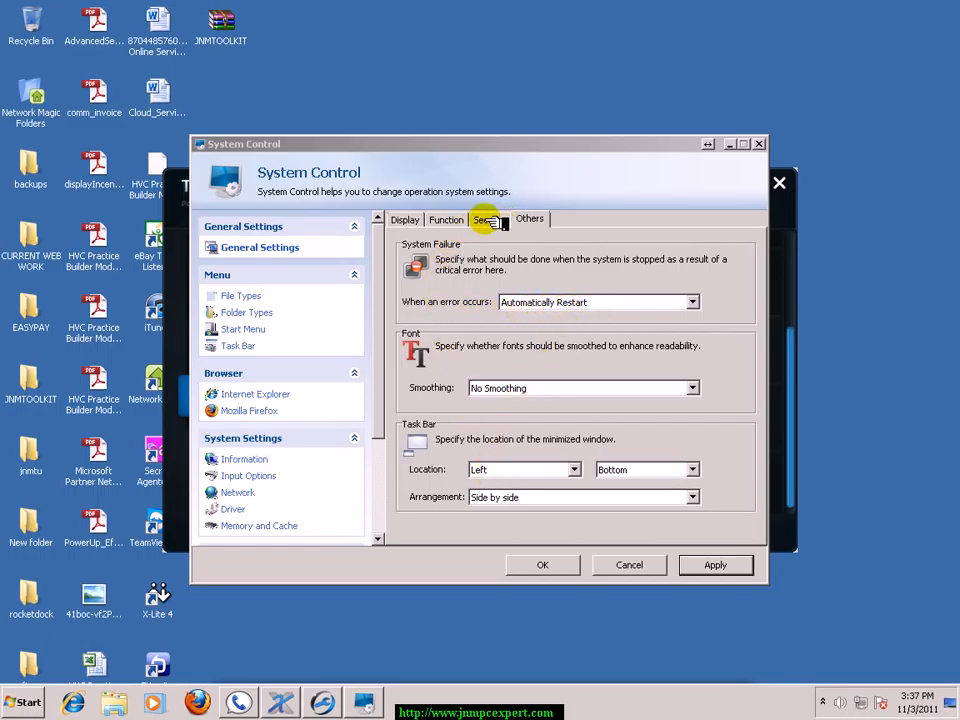
Step: Browse File Types advanced options, then Folder Types selection and desktop/My Computer shortcut settings
click(489, 219)
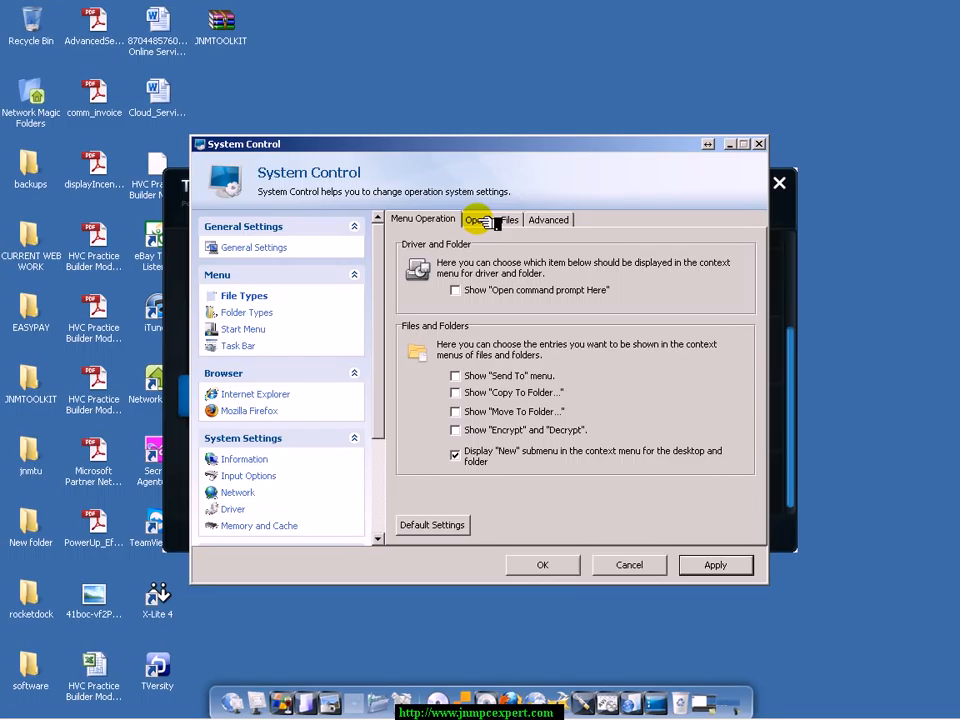
click(548, 219)
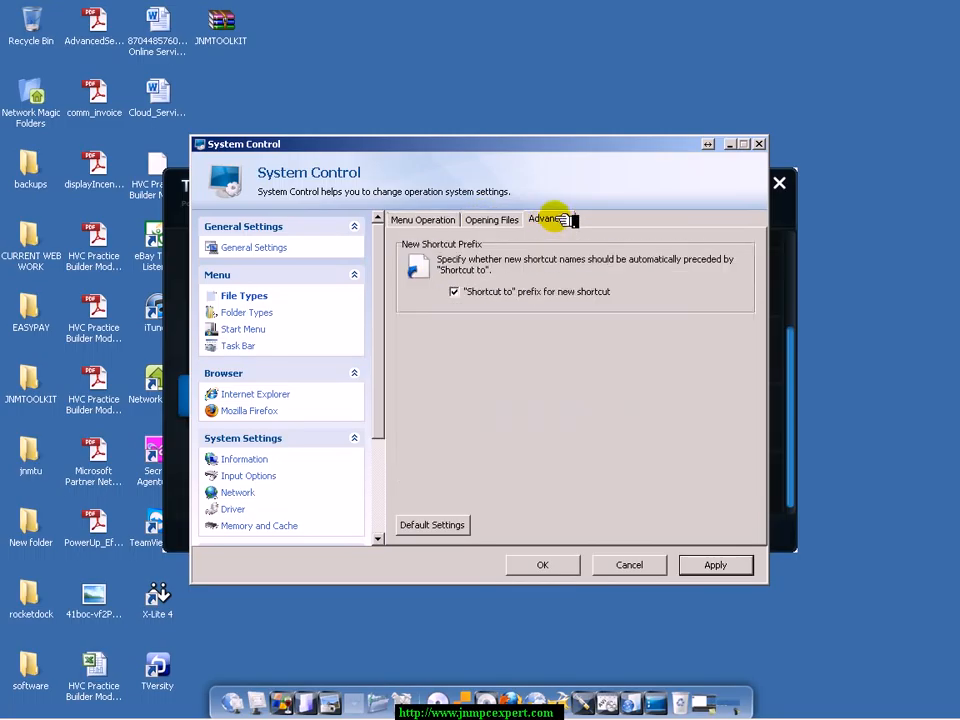
mouse_move(250, 312)
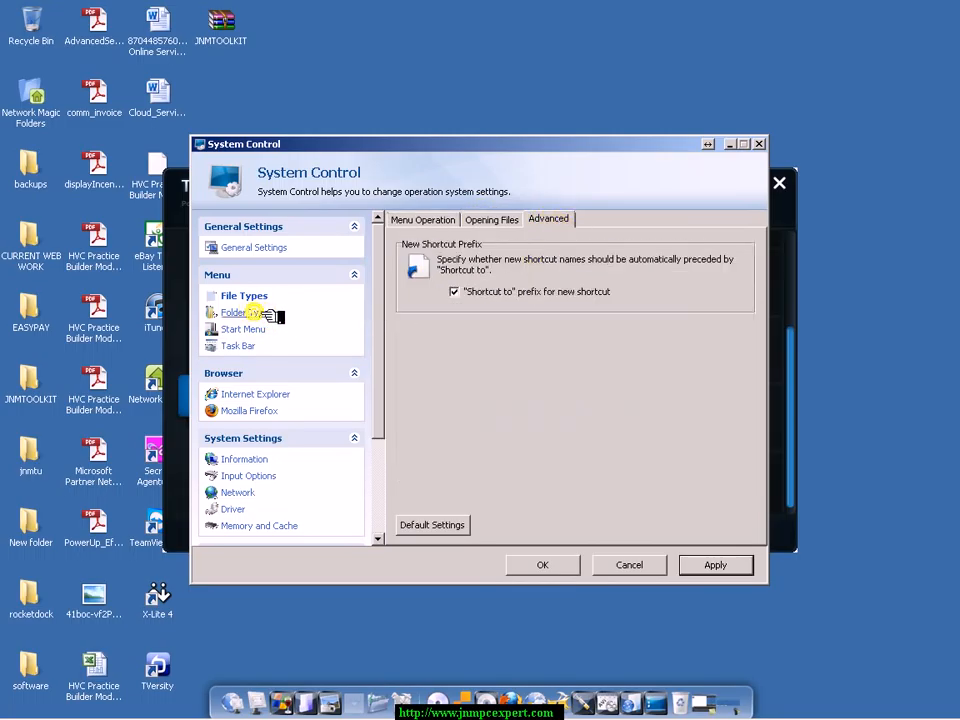
click(250, 312)
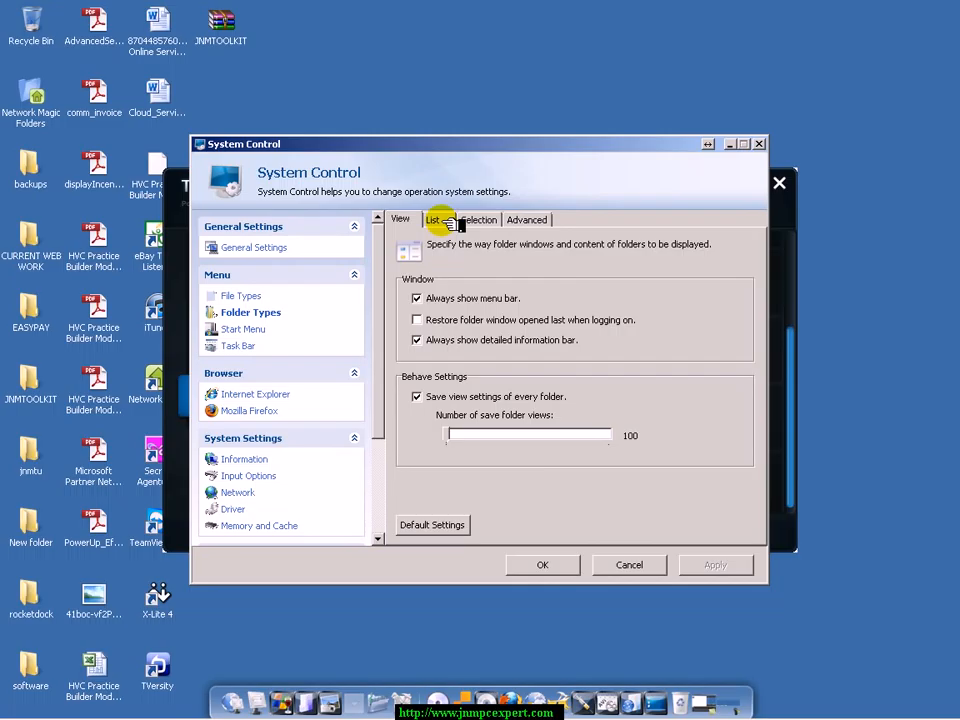
click(475, 219)
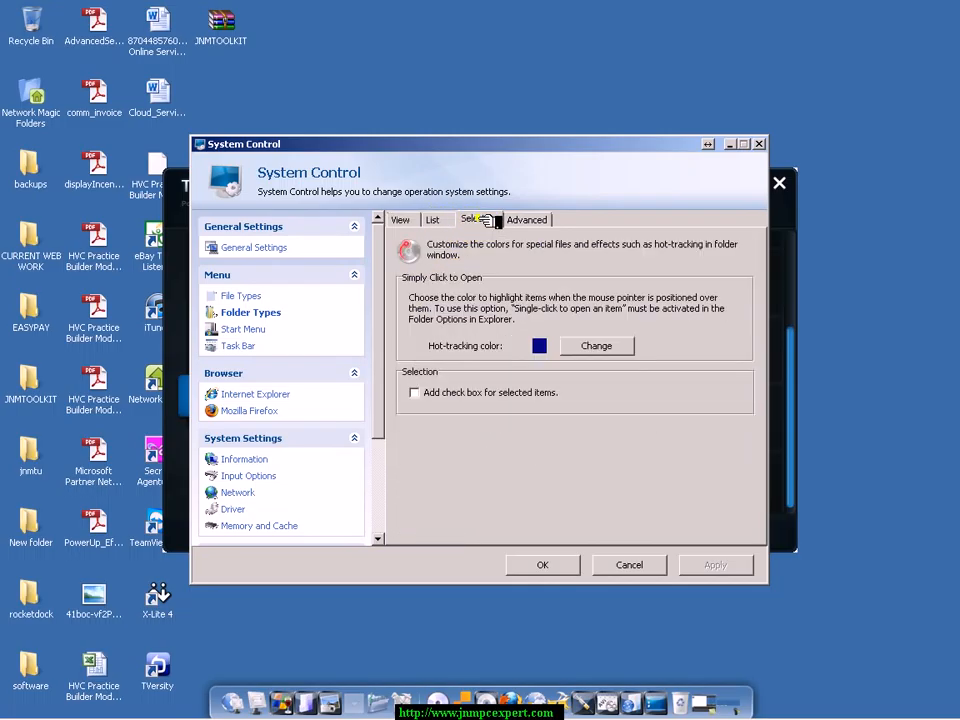
click(526, 219)
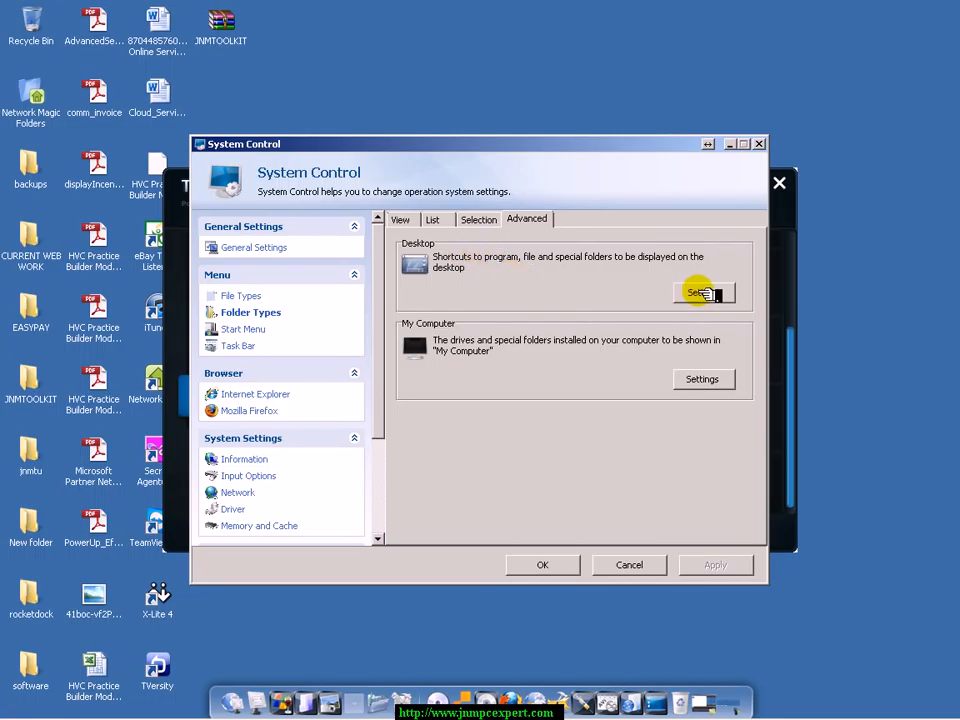
click(703, 292)
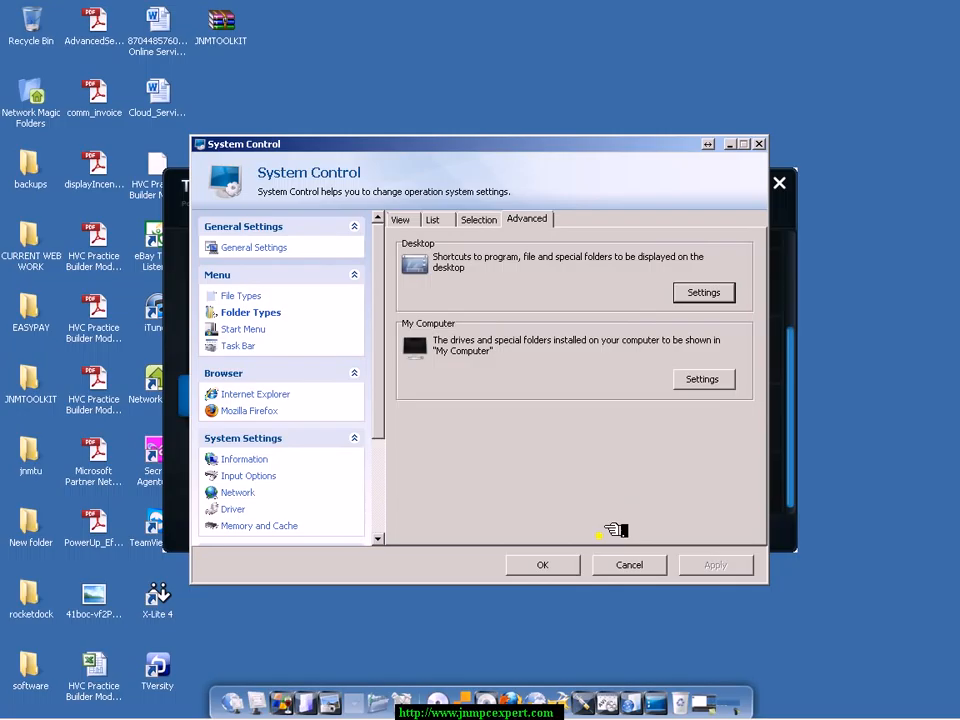
click(701, 379)
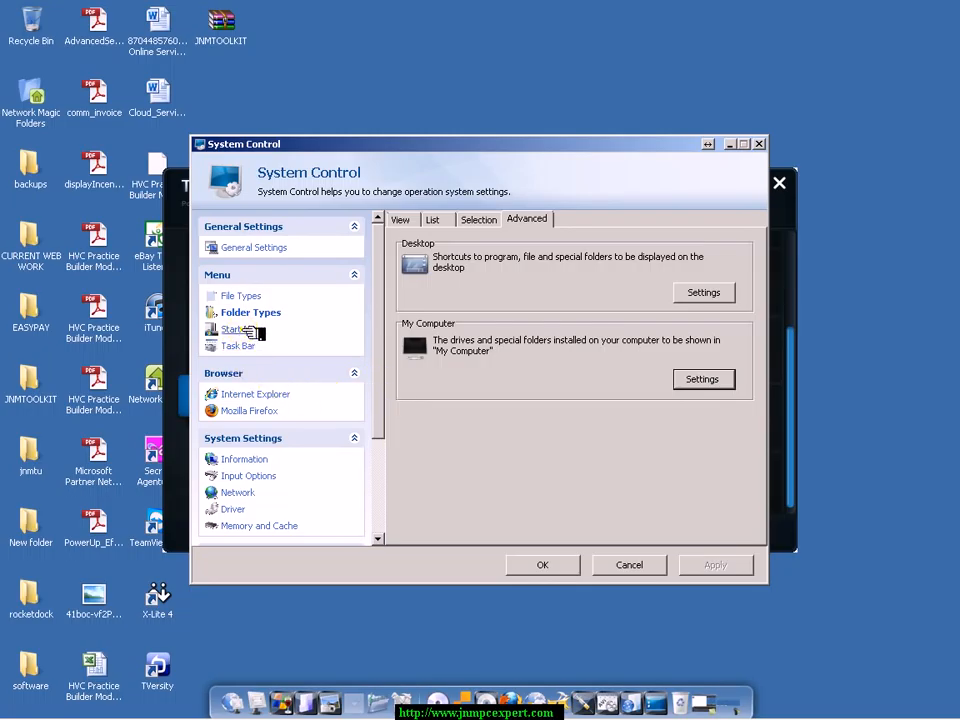
Step: Enable auto-opening Start menus, browse Last Used and Shortcuts, keeping shortcut drag-and-drop editing on
click(247, 329)
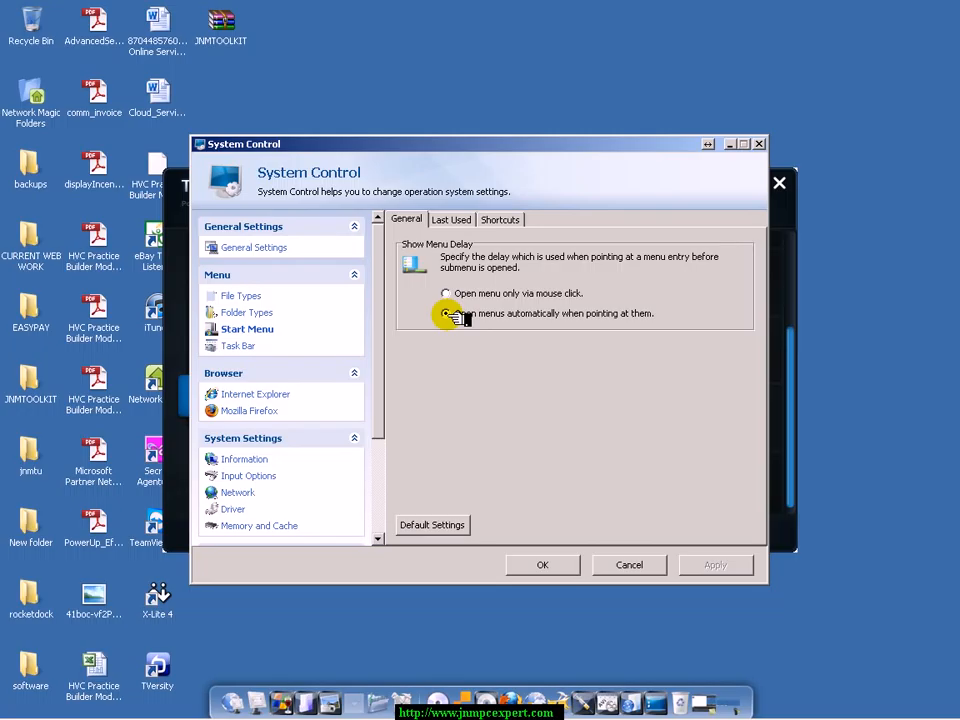
click(445, 313)
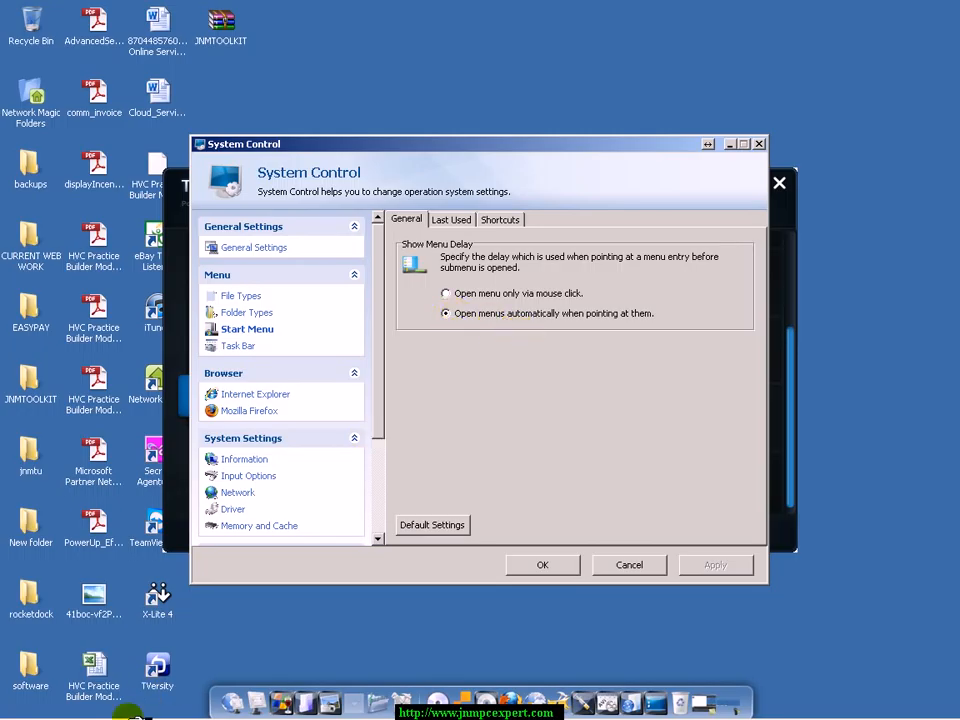
click(25, 703)
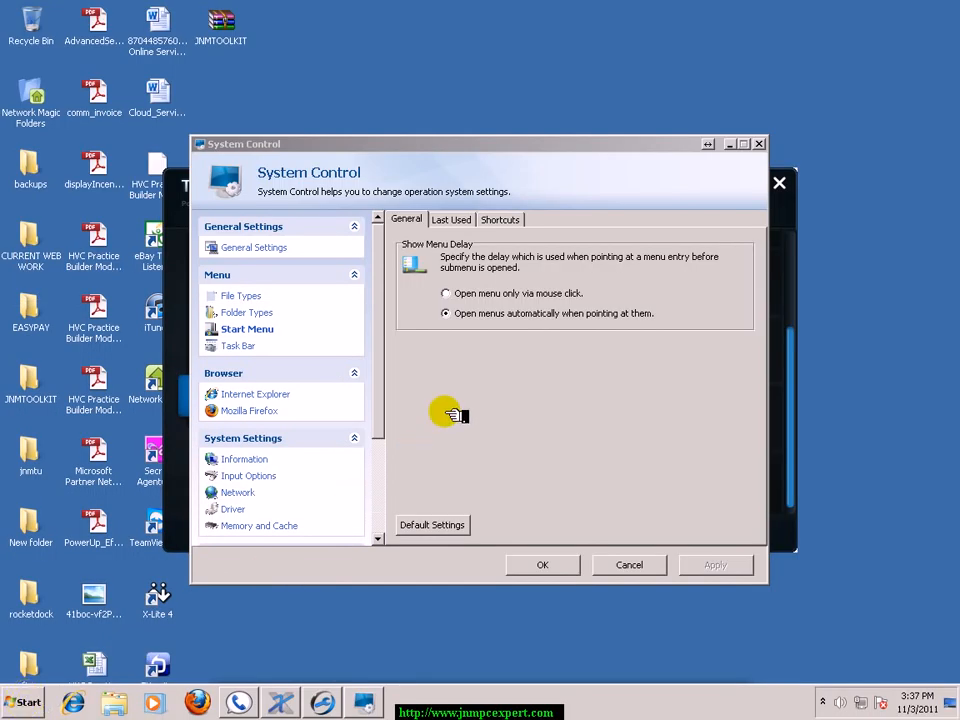
click(451, 219)
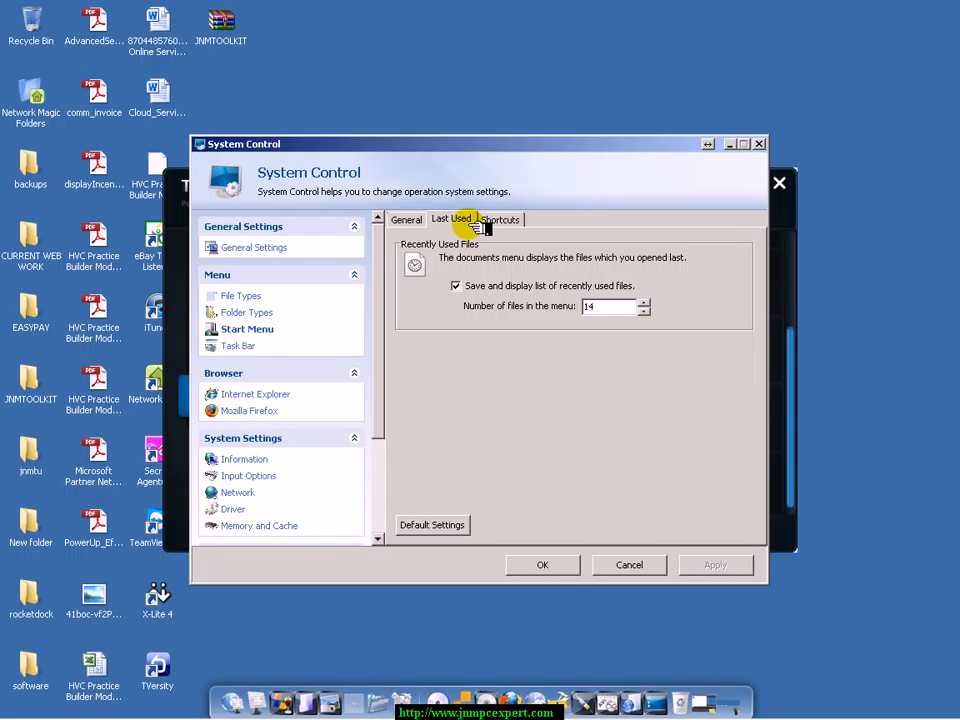
click(499, 219)
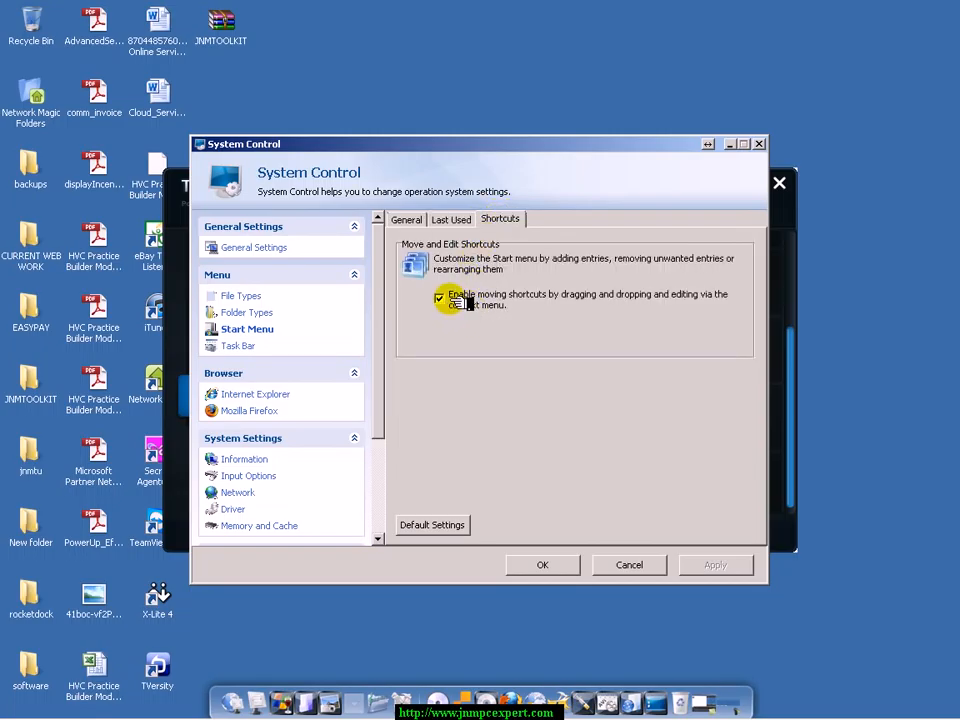
click(440, 299)
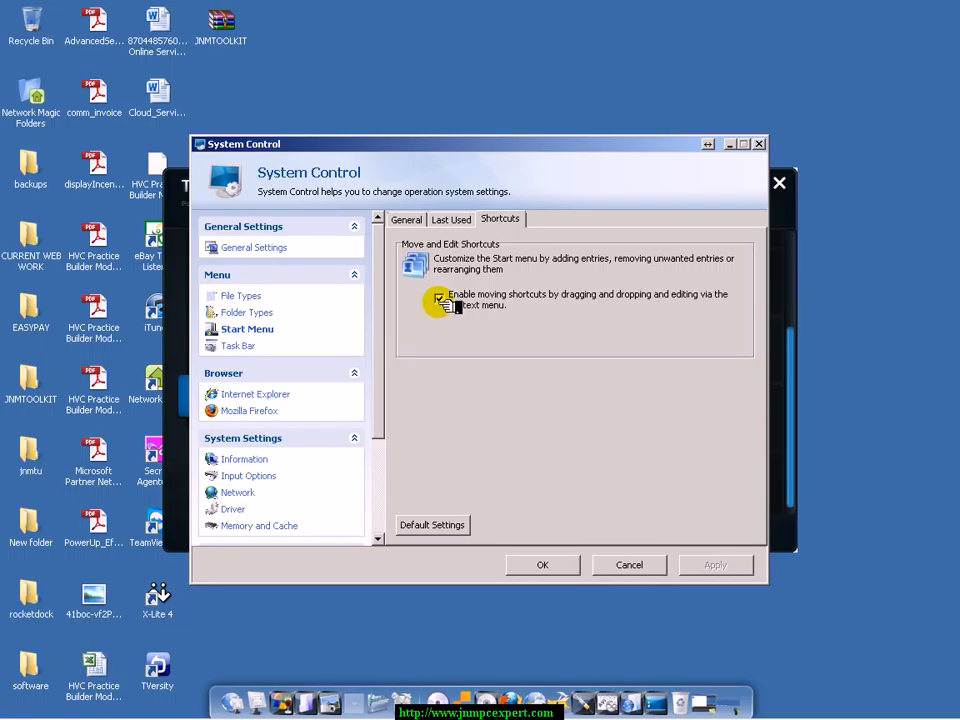
mouse_move(455, 371)
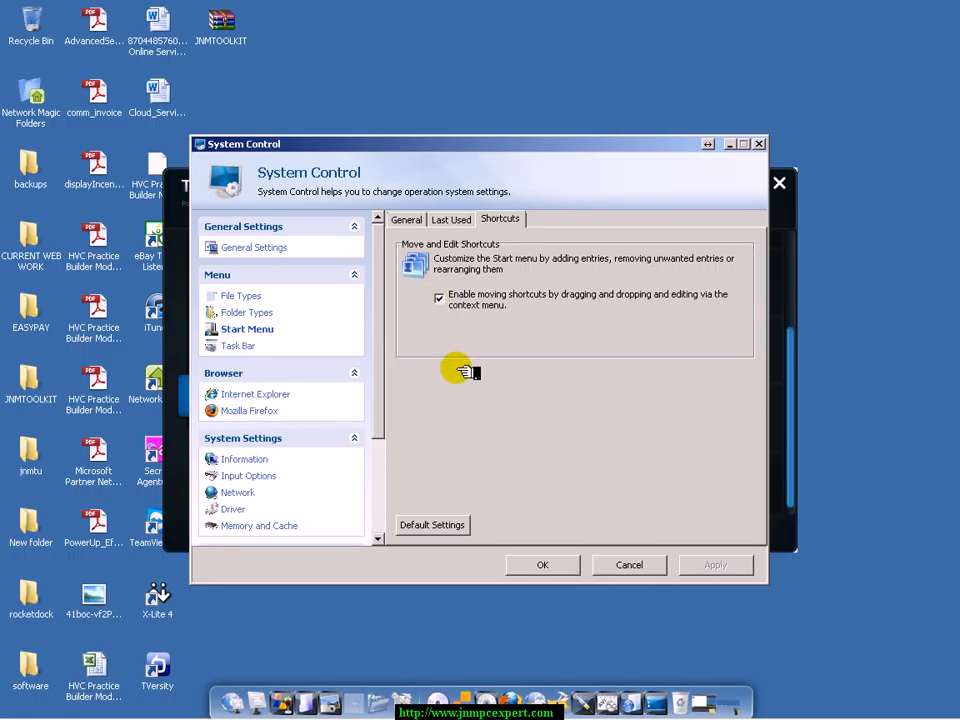
Step: Browse the Task Bar button appearance and advanced system tray options, then the browser settings
click(241, 345)
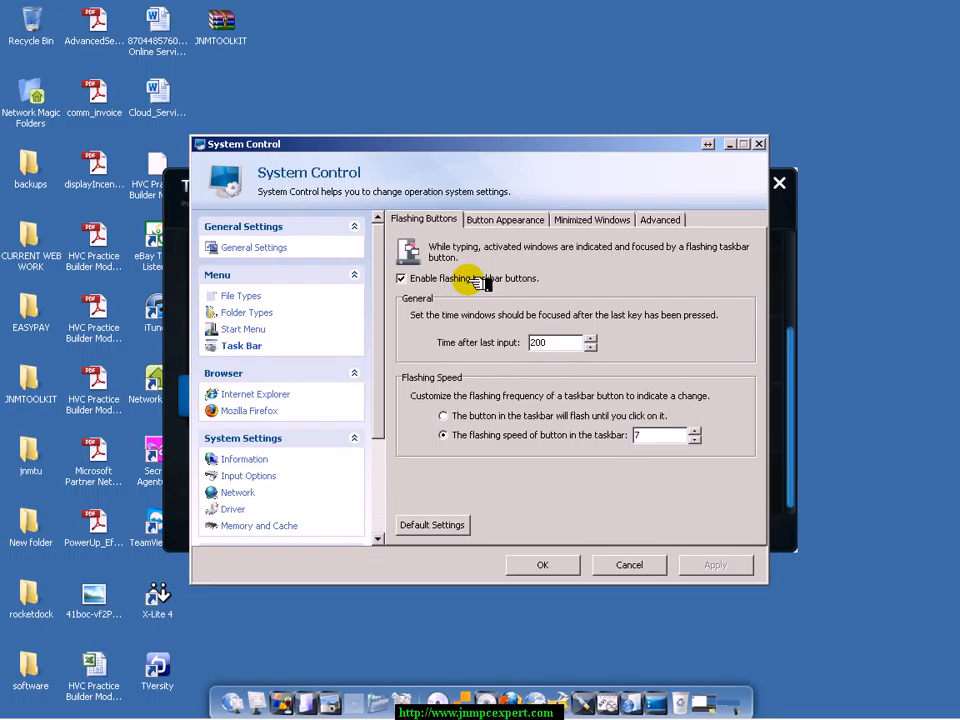
mouse_move(470, 390)
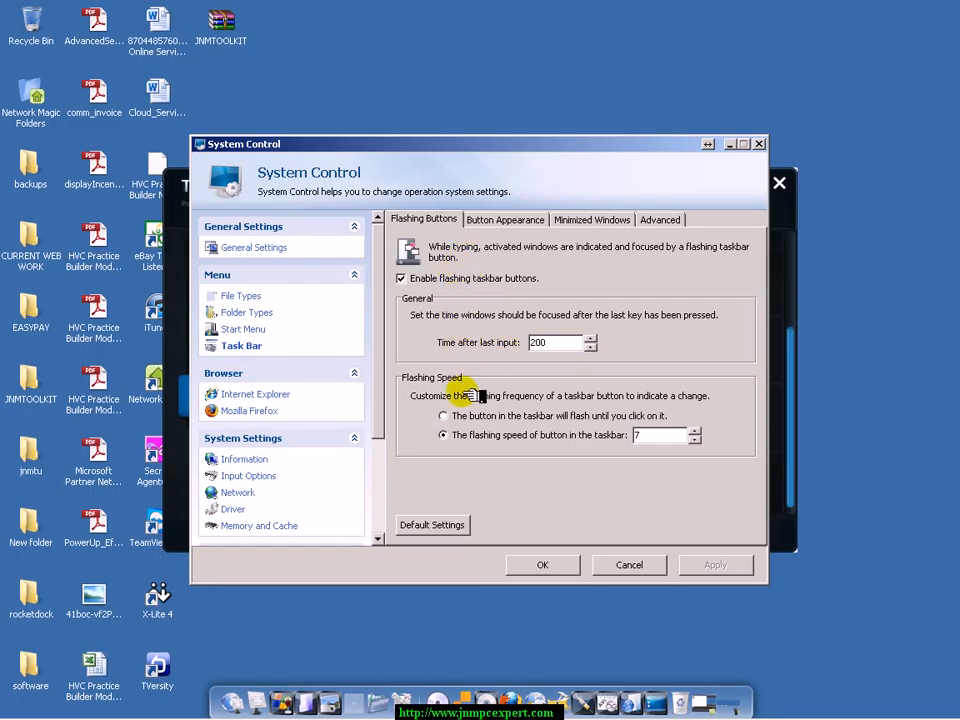
mouse_move(462, 350)
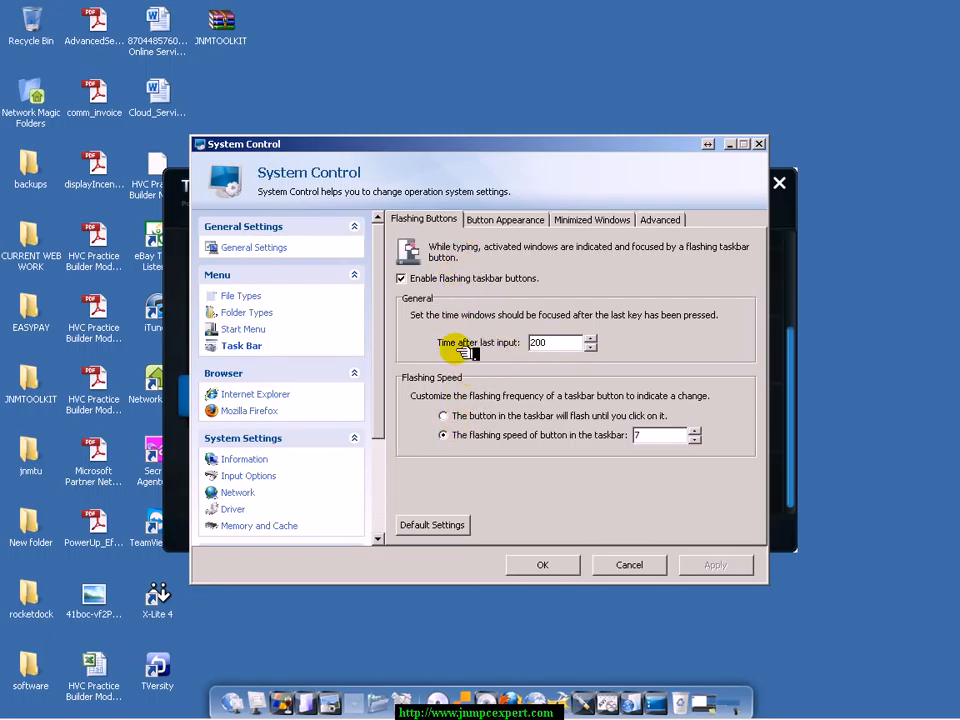
click(505, 219)
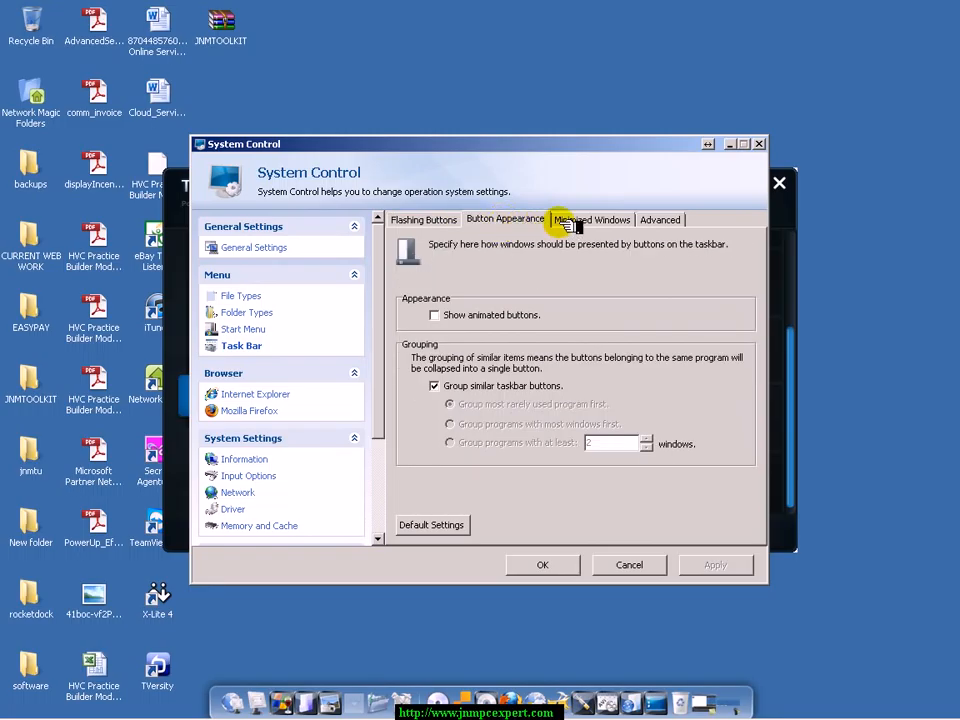
click(660, 219)
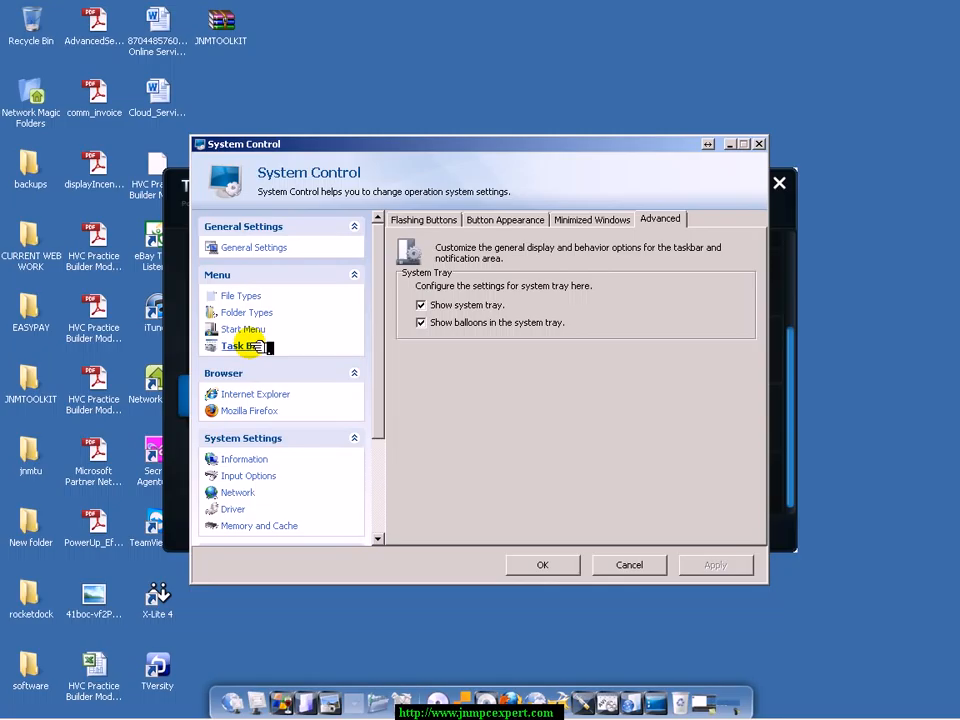
mouse_move(255, 394)
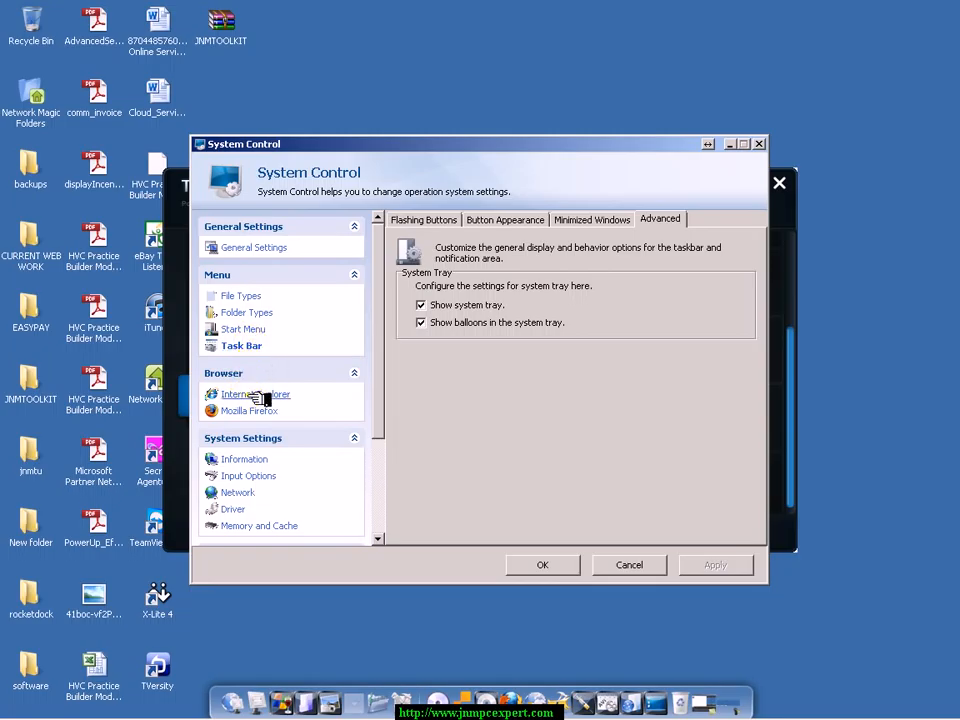
click(261, 393)
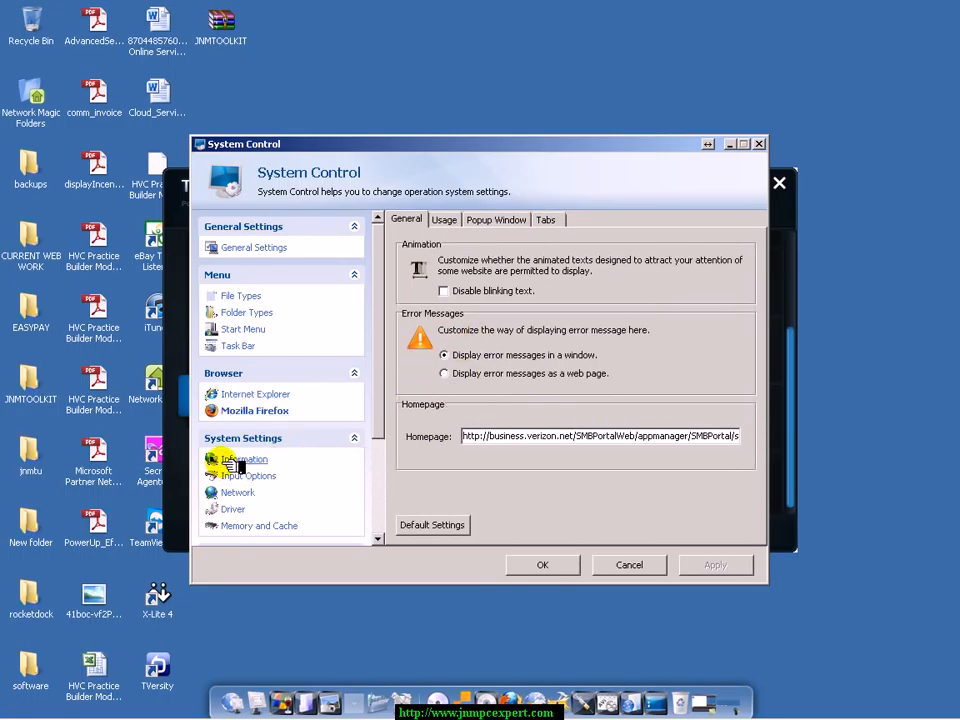
Step: View the Information page's command prompt colours, then the Input Options mouse settings
click(247, 459)
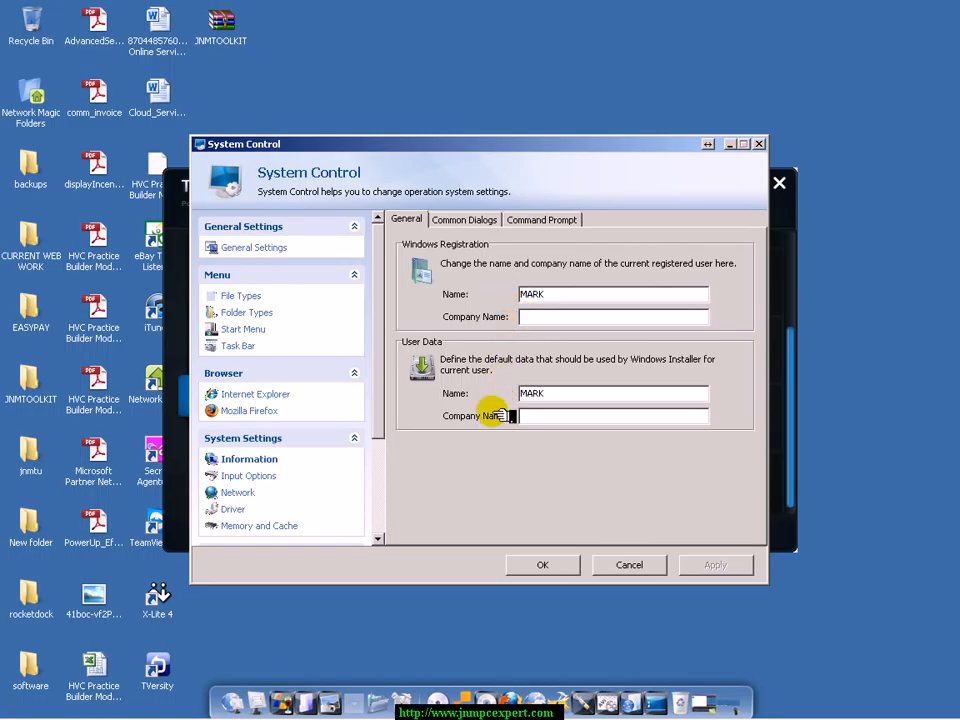
mouse_move(485, 280)
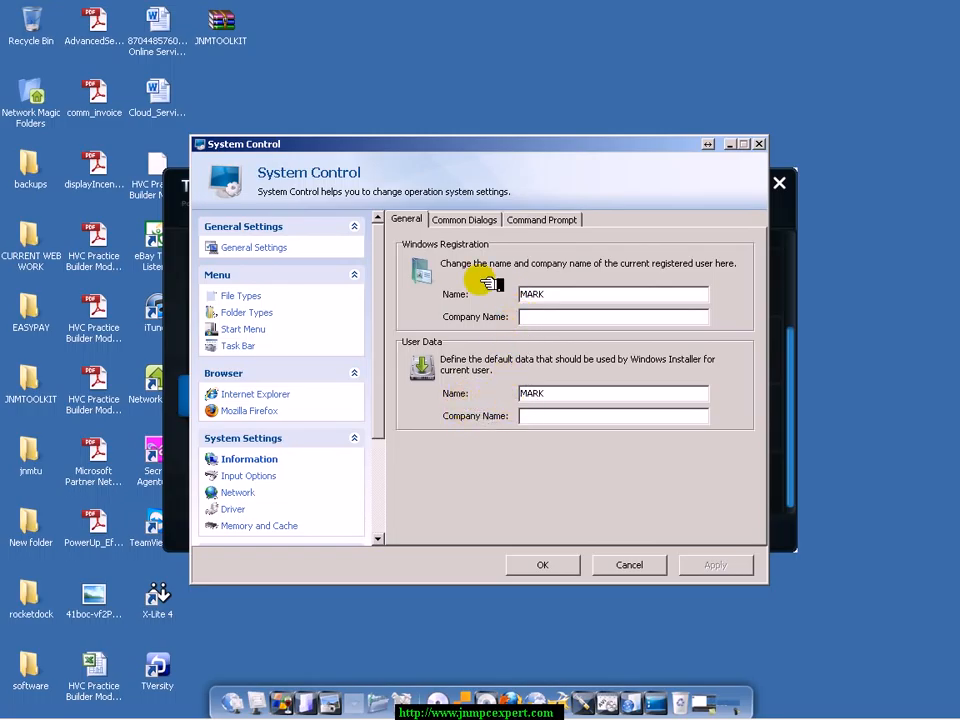
click(541, 219)
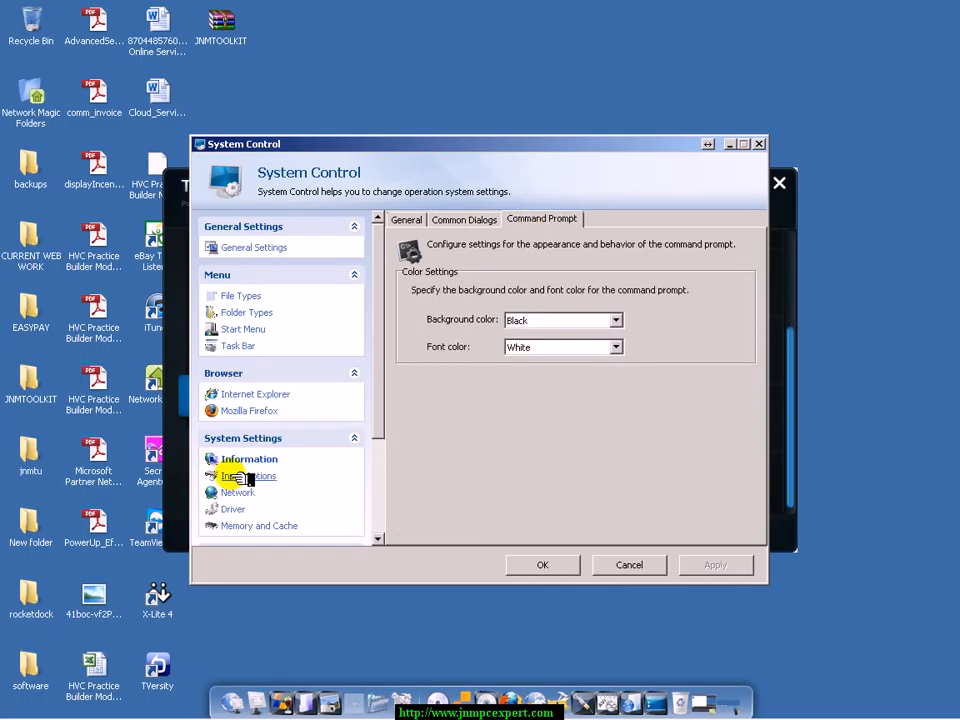
click(253, 475)
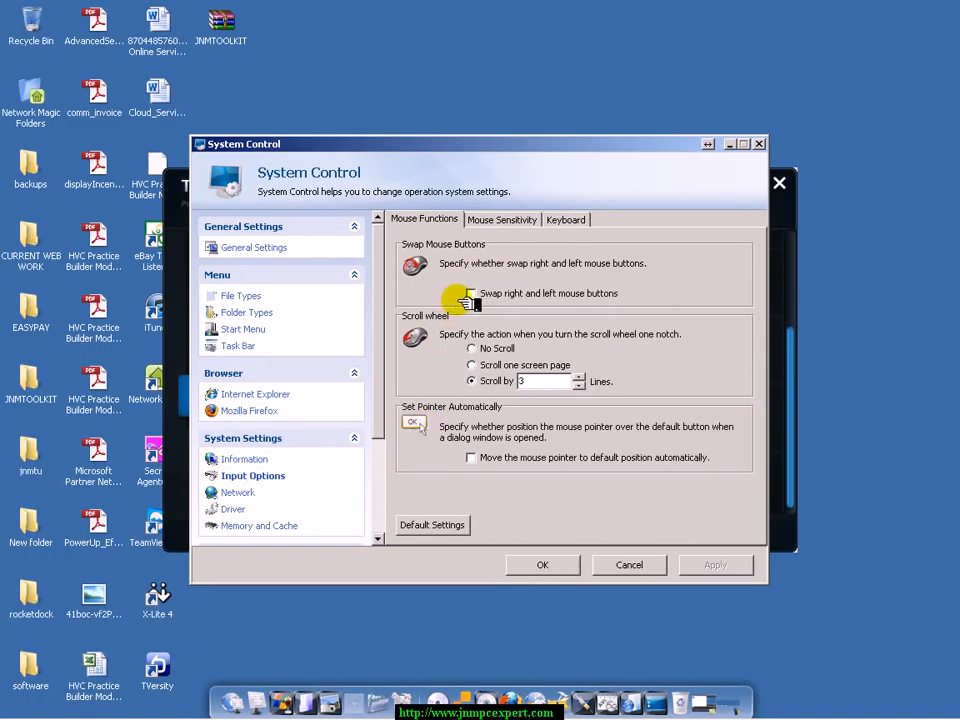
Step: View keyboard settings, then Network's advanced and internet/firewall options with printer searching left off
click(566, 219)
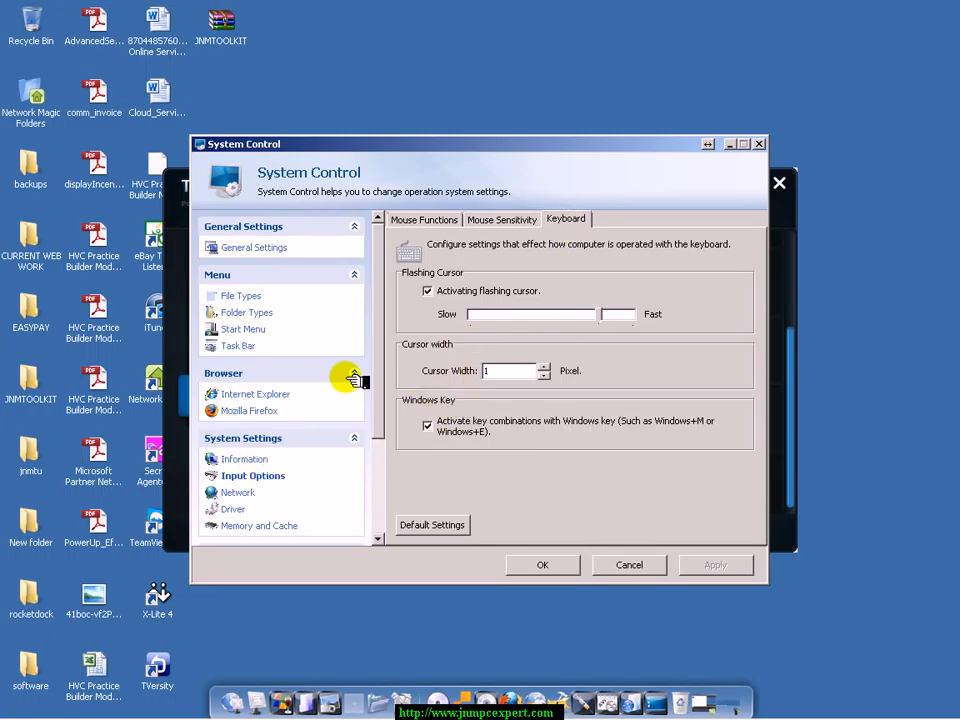
click(252, 475)
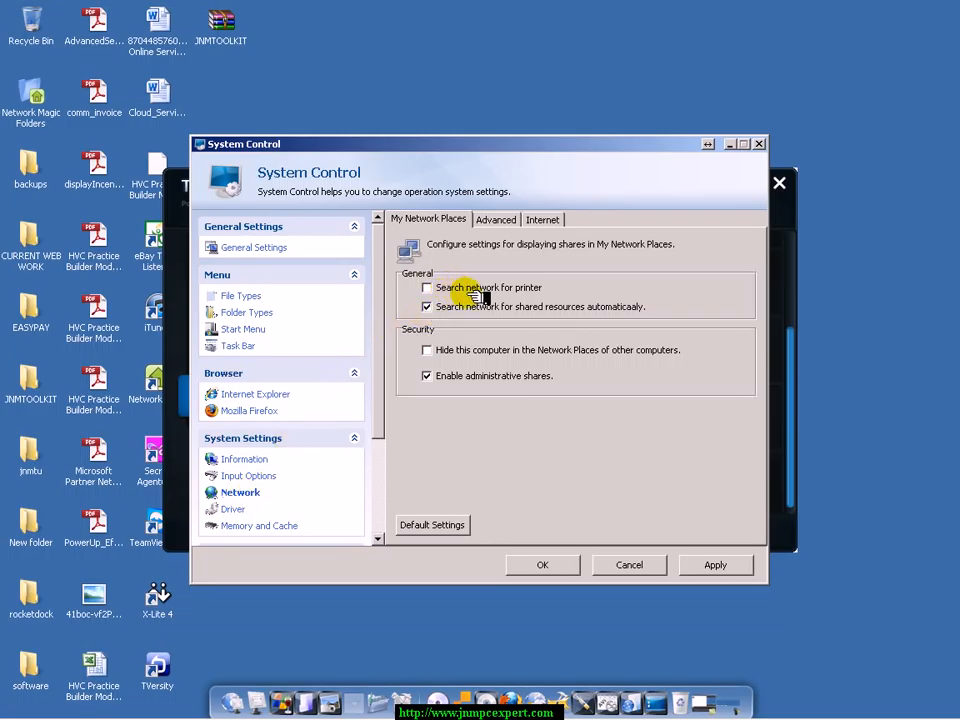
mouse_move(470, 375)
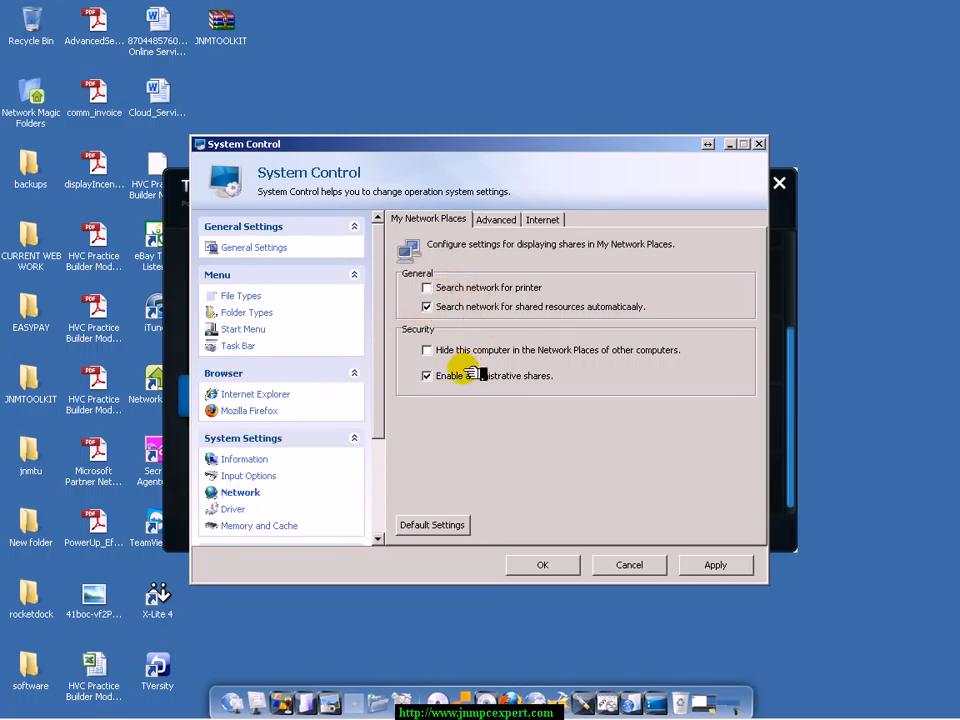
mouse_move(480, 287)
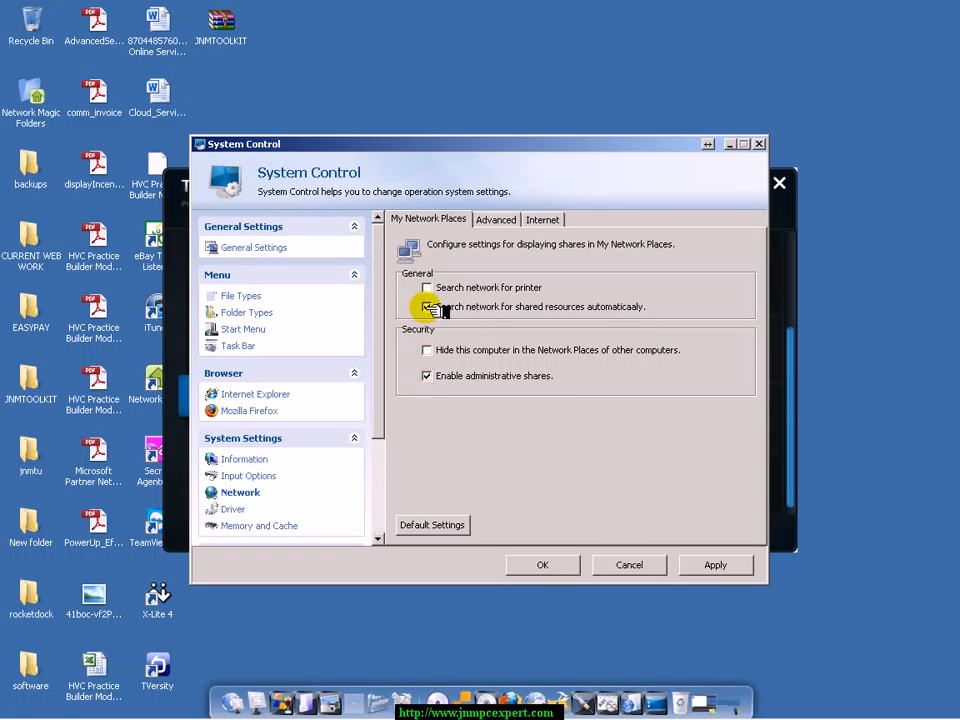
click(496, 219)
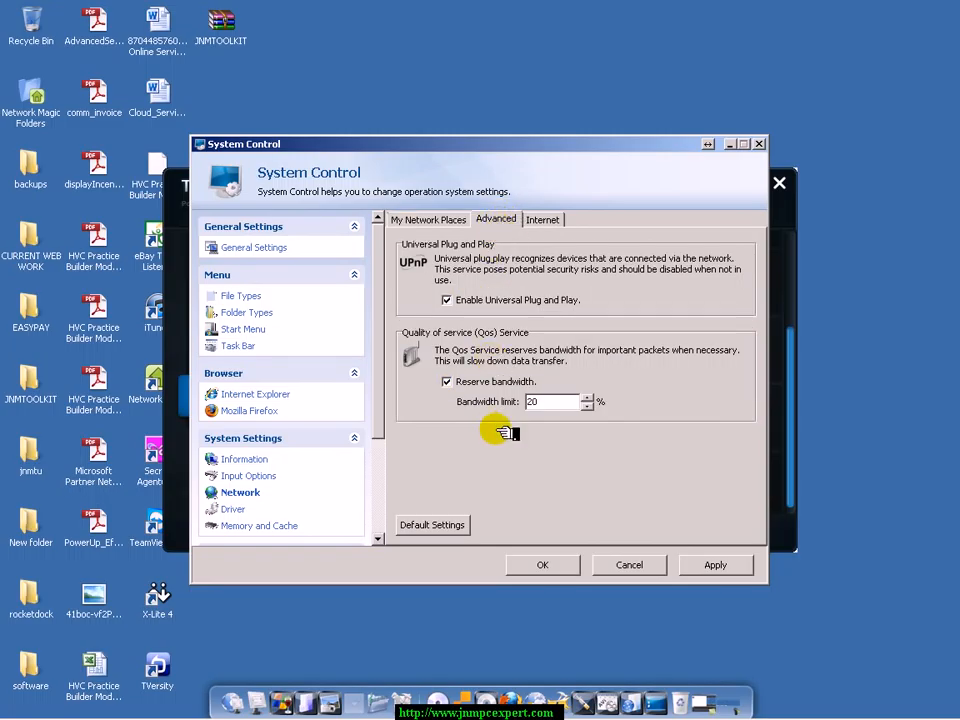
click(543, 219)
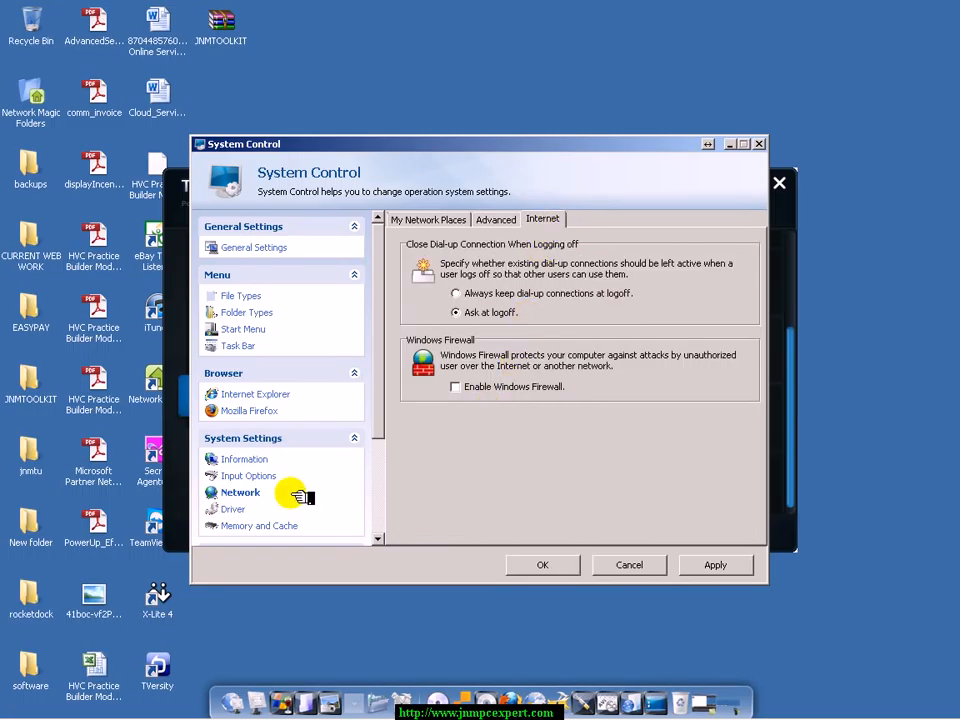
Step: Uncheck 'Monitor CD drivers' under Driver > Auto Play, then view Memory and Cache usage options
click(234, 509)
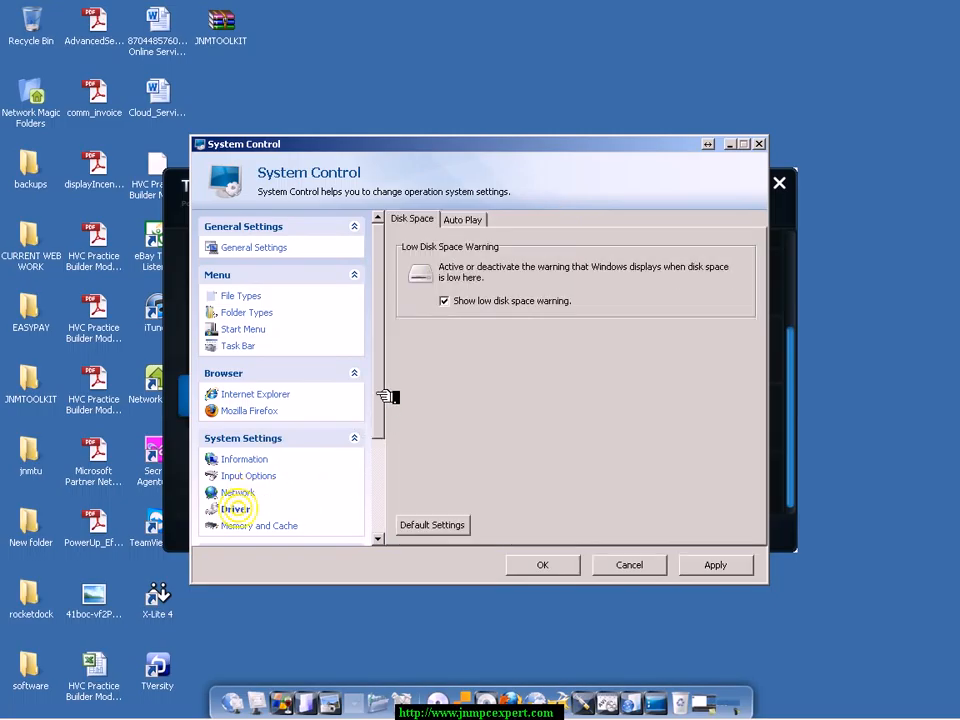
scroll(down, 3)
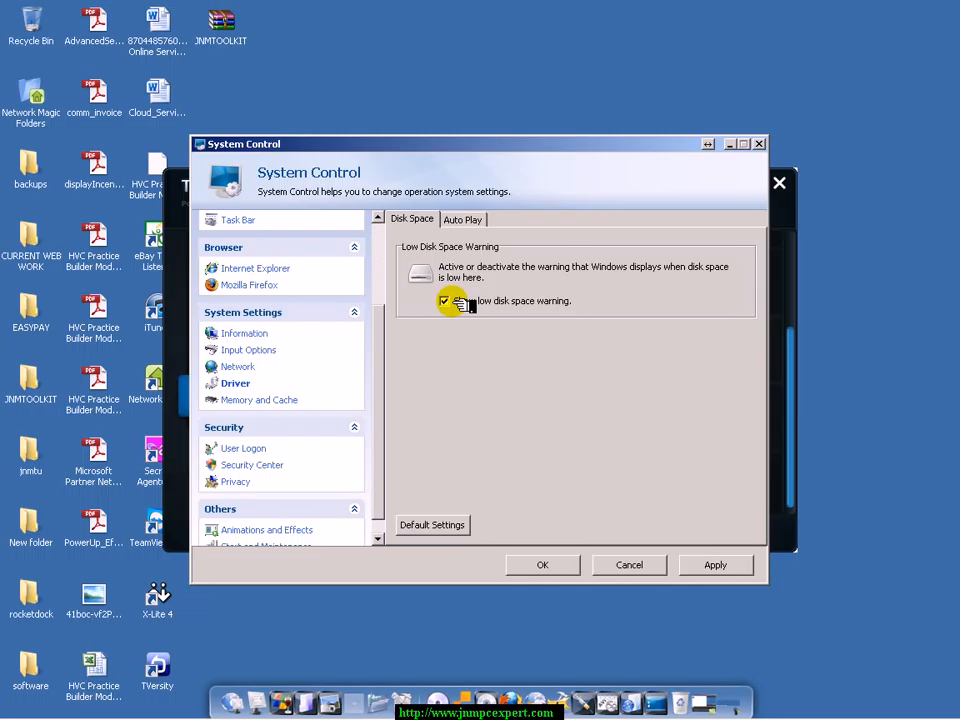
click(463, 219)
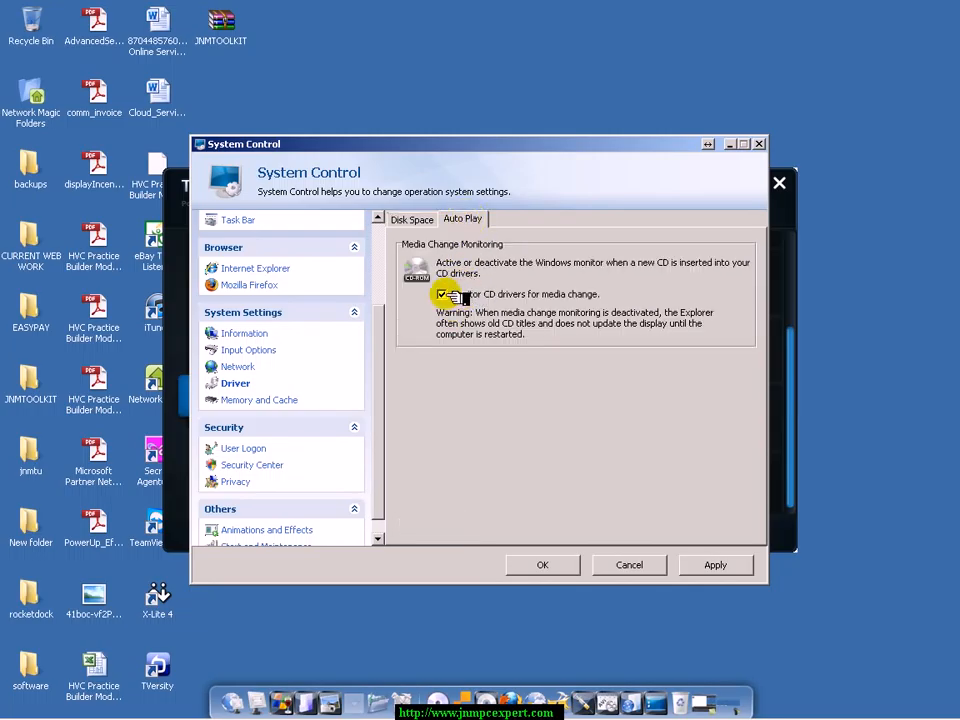
click(442, 294)
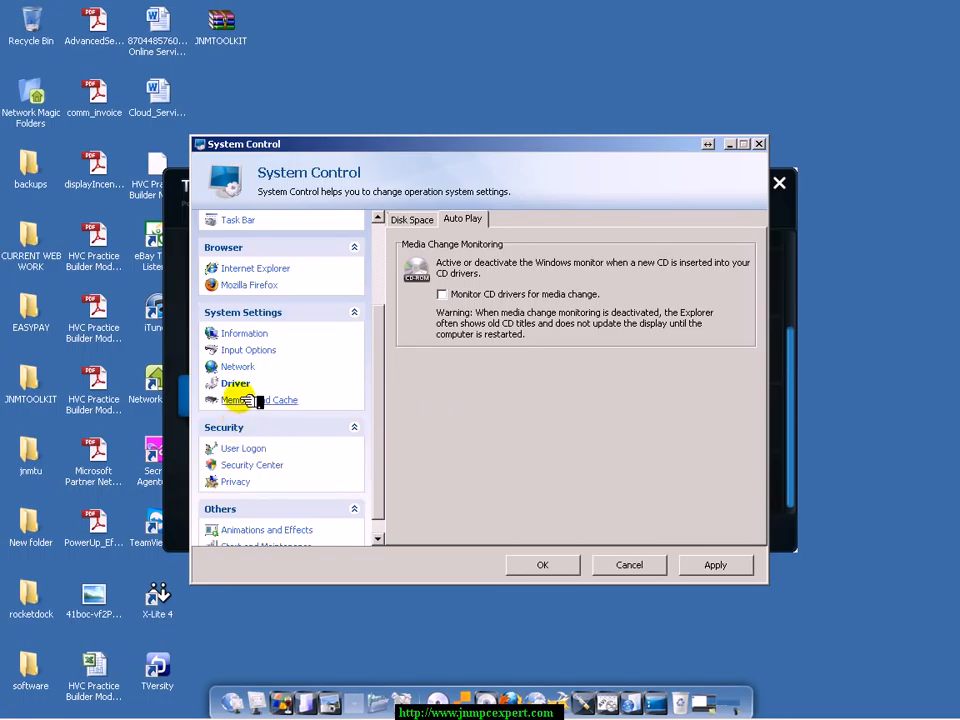
click(237, 399)
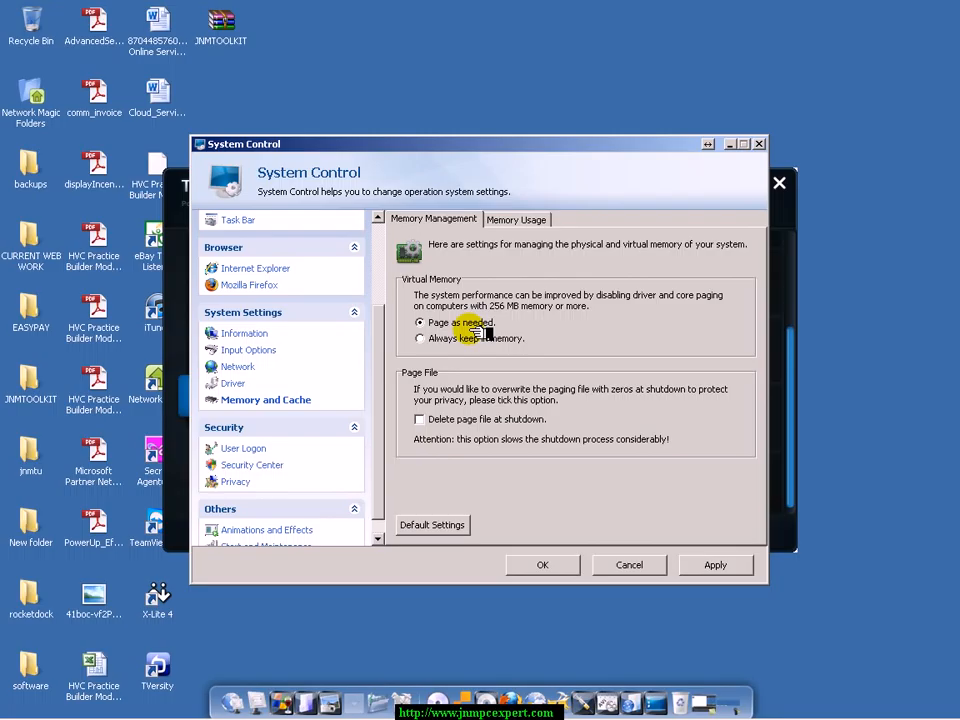
click(517, 219)
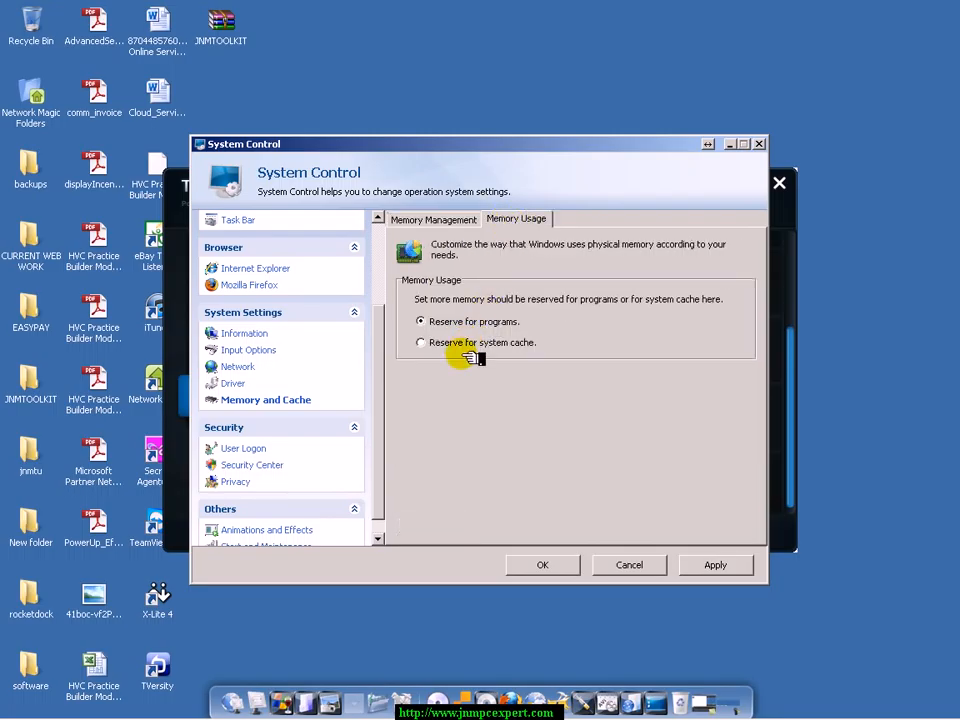
mouse_move(245, 448)
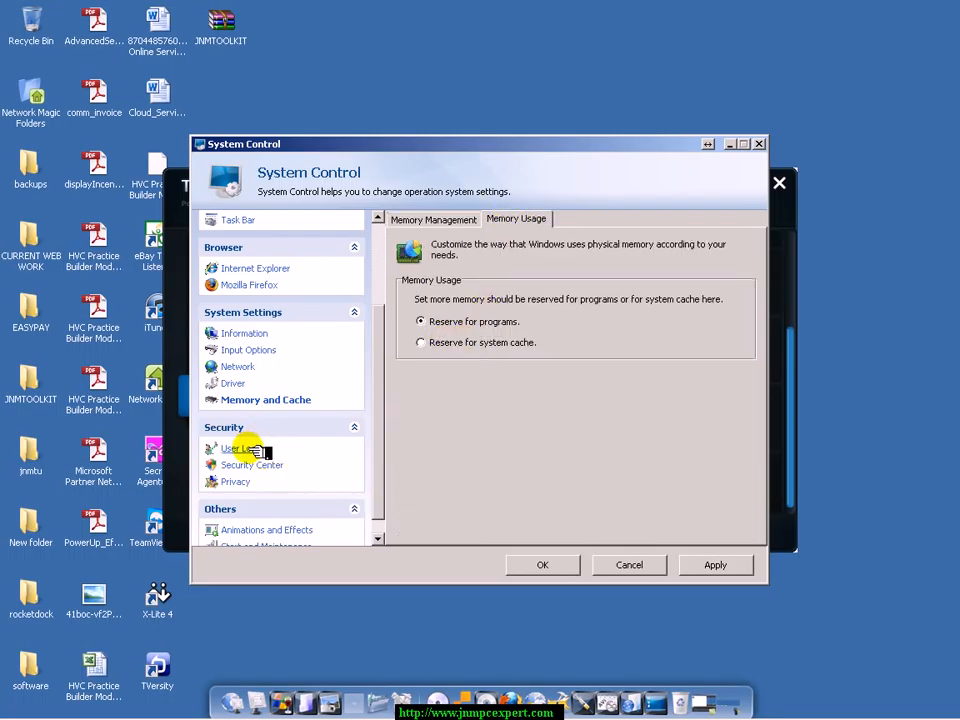
Step: Visit the user logon settings and toggle Windows Security Center monitoring
click(247, 448)
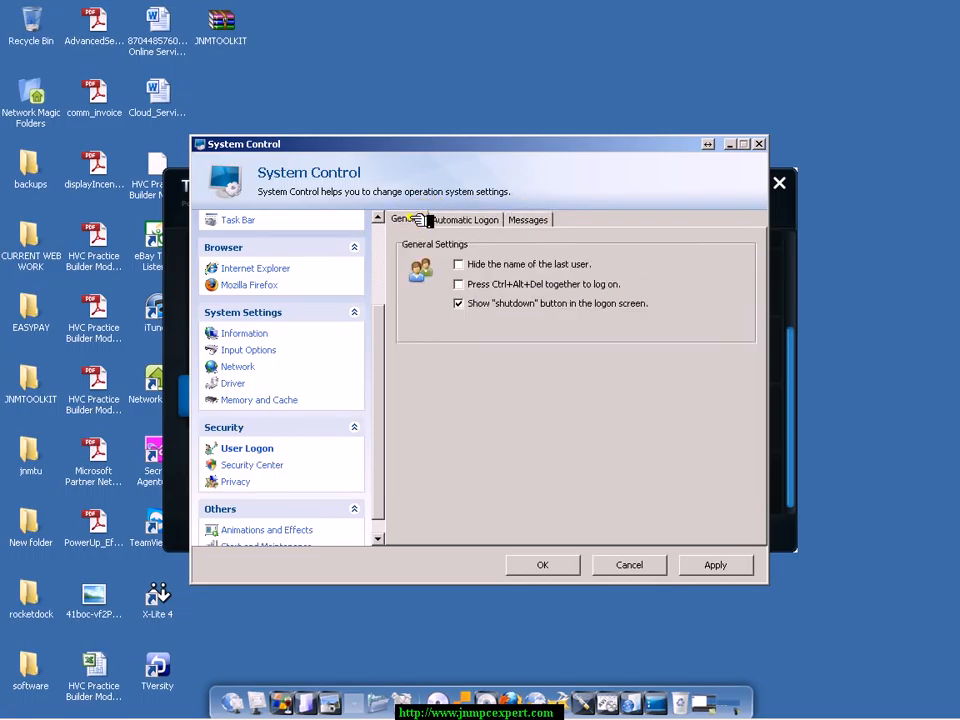
click(252, 464)
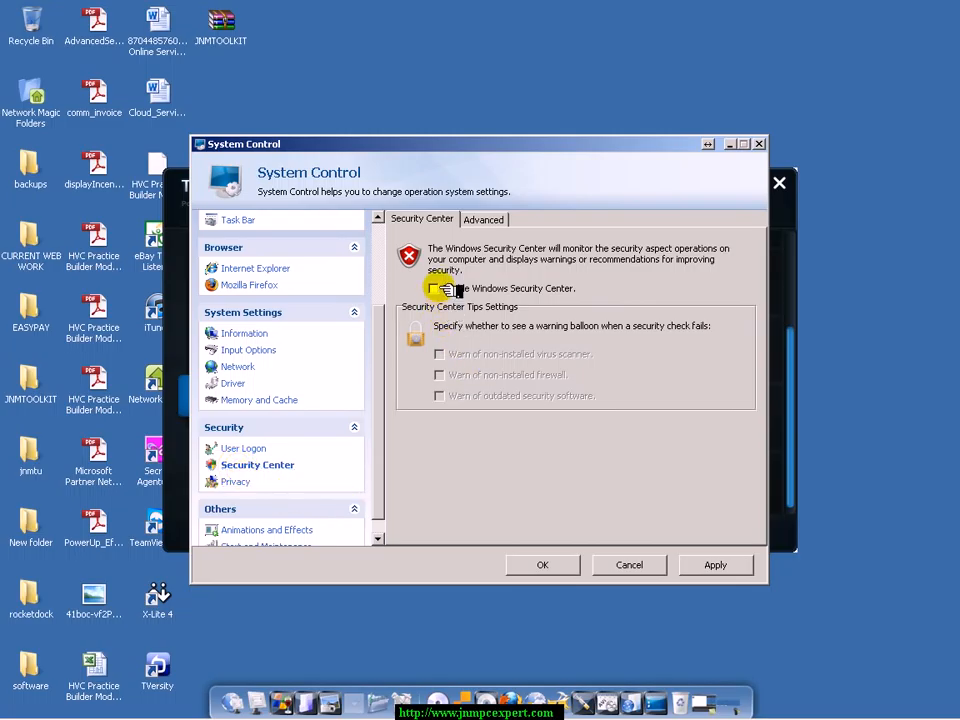
click(484, 219)
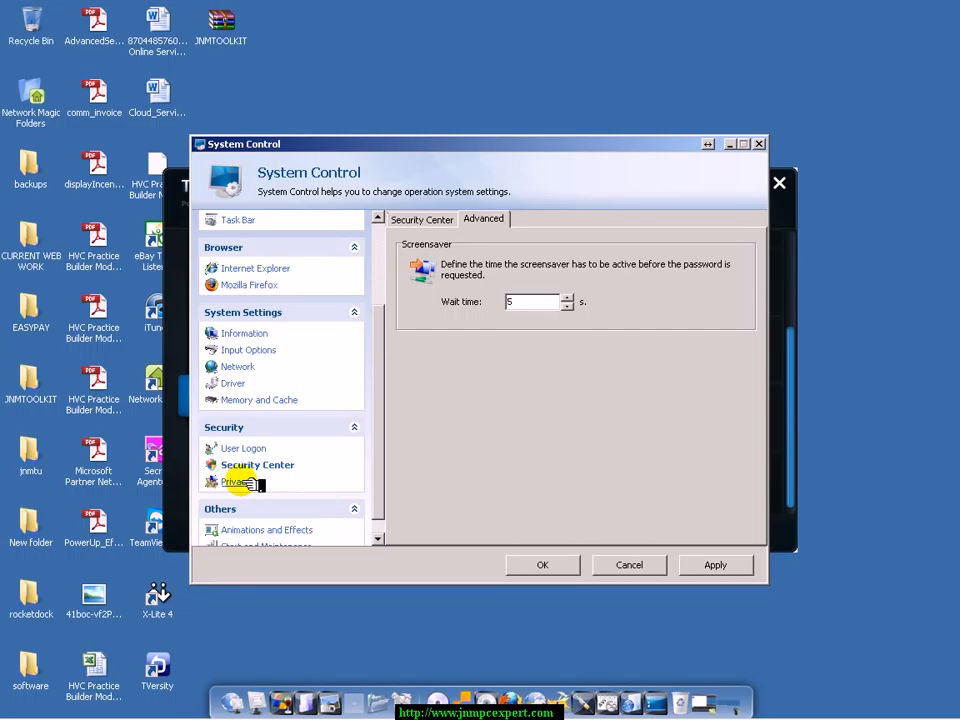
Step: Open Privacy and look through its General and Clean Traces tabs
click(238, 481)
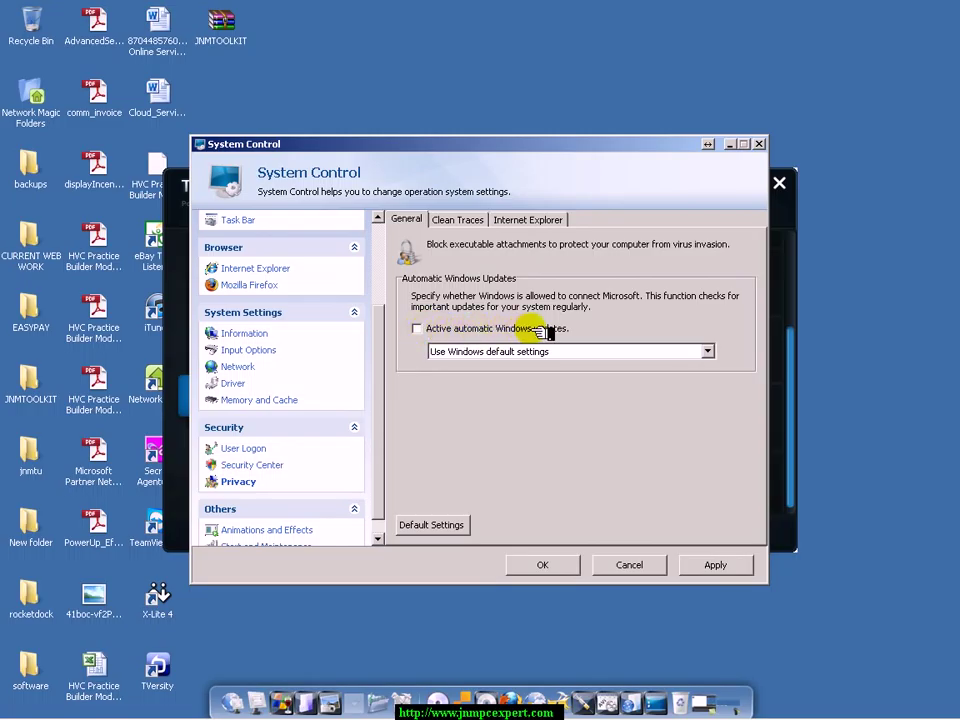
click(457, 219)
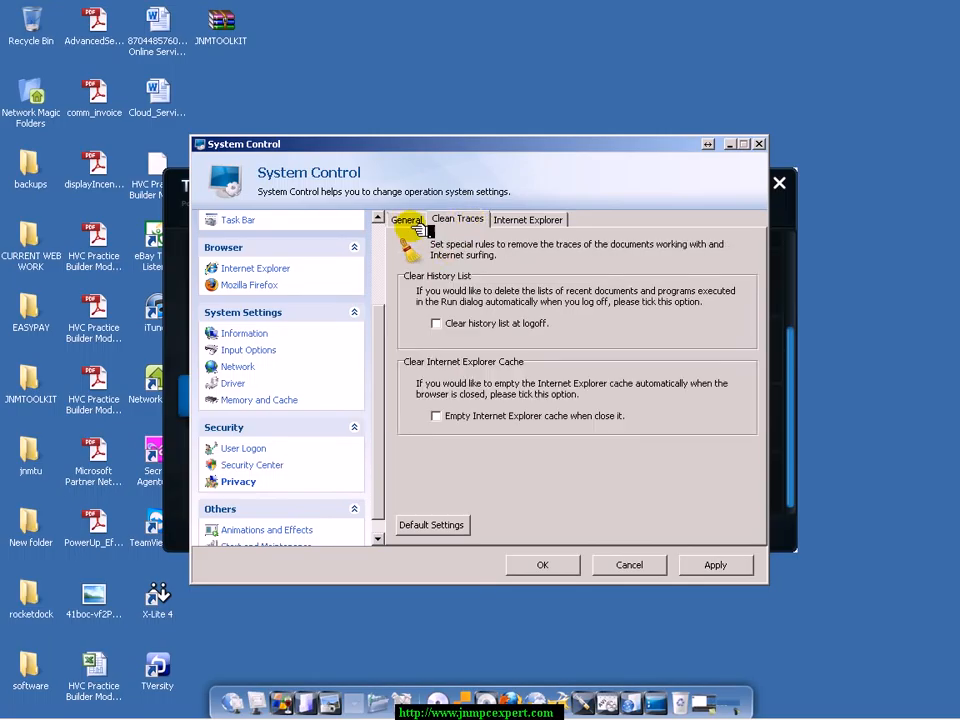
click(406, 219)
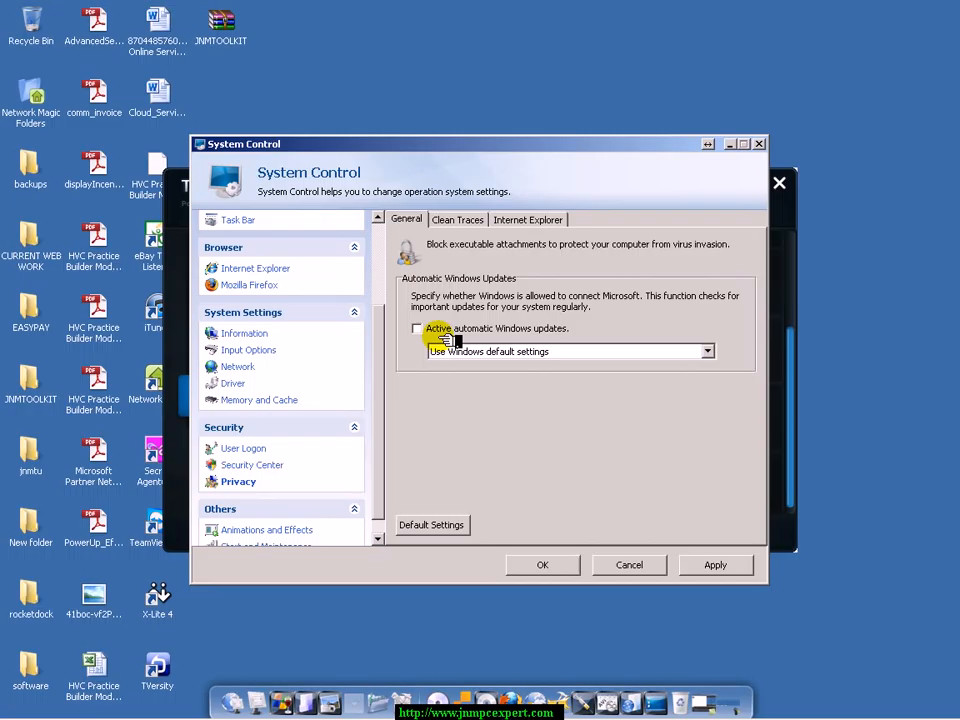
mouse_move(460, 220)
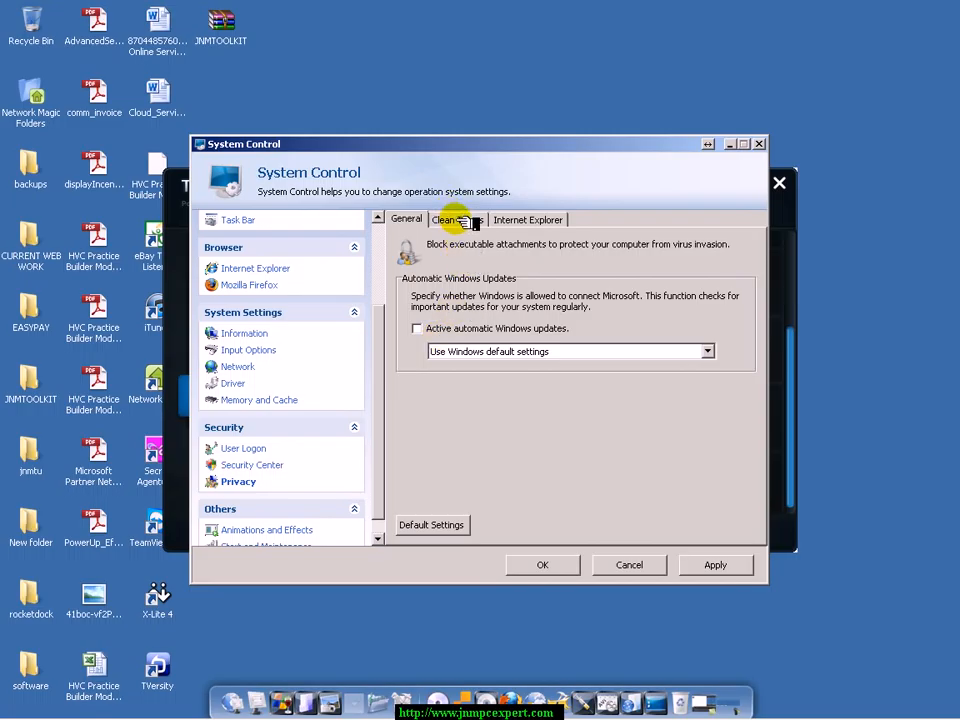
mouse_move(478, 301)
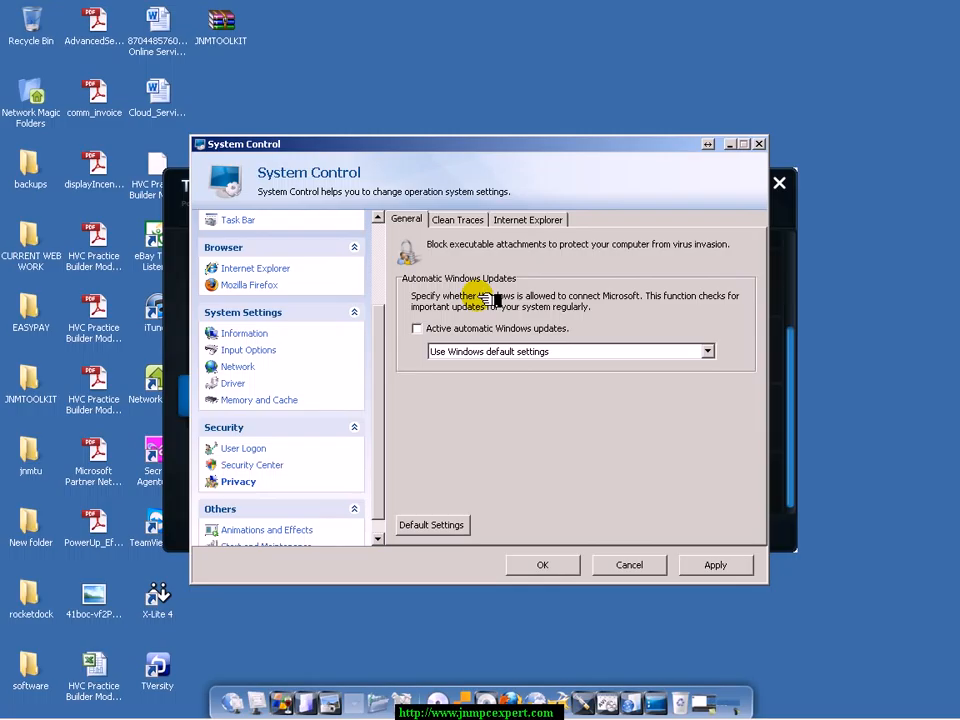
mouse_move(510, 218)
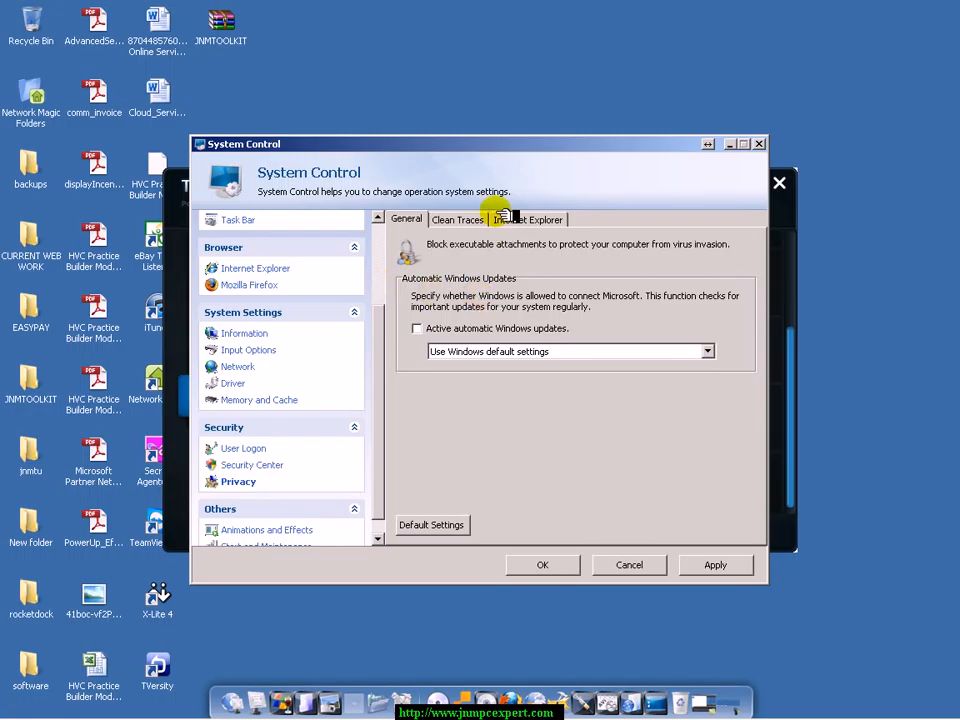
click(457, 219)
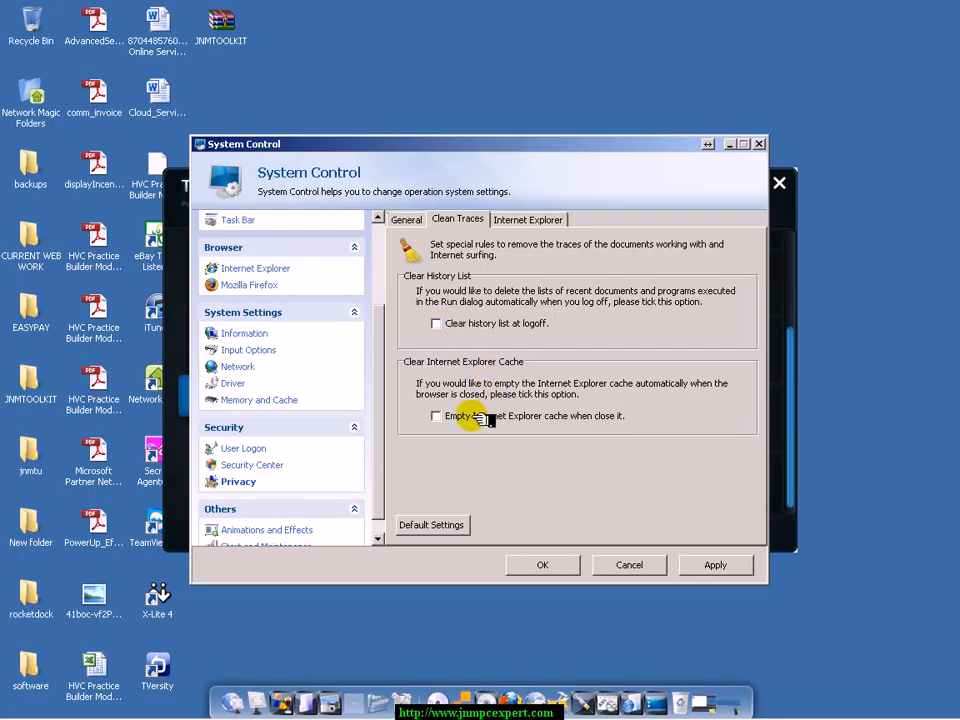
Step: Disable integrated Windows authentication and Internet Explorer update checks, and apply the changes
click(528, 219)
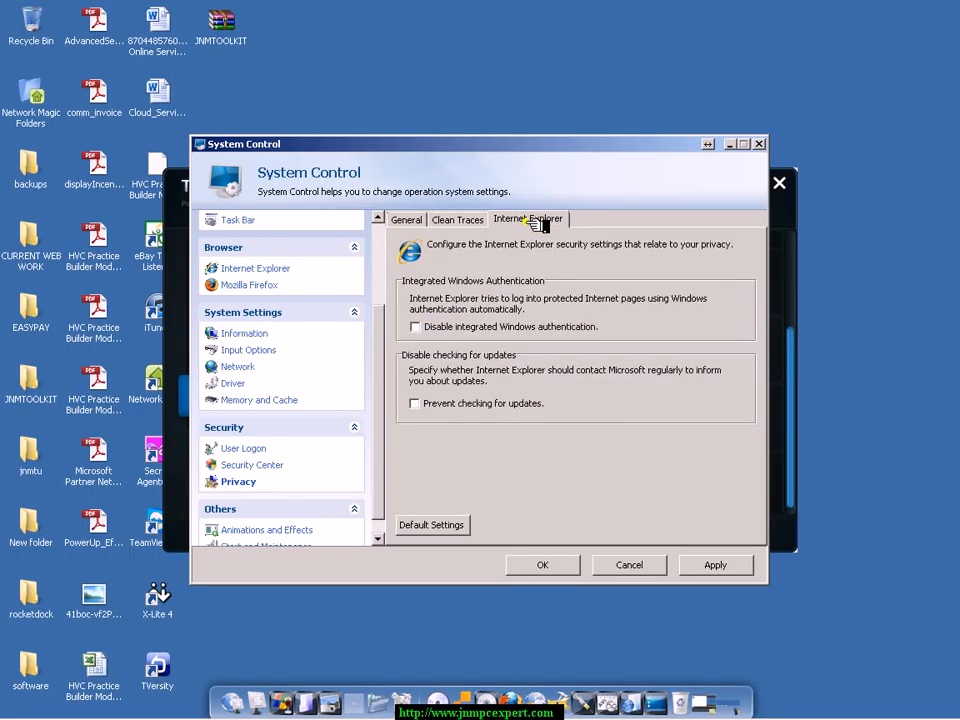
click(415, 327)
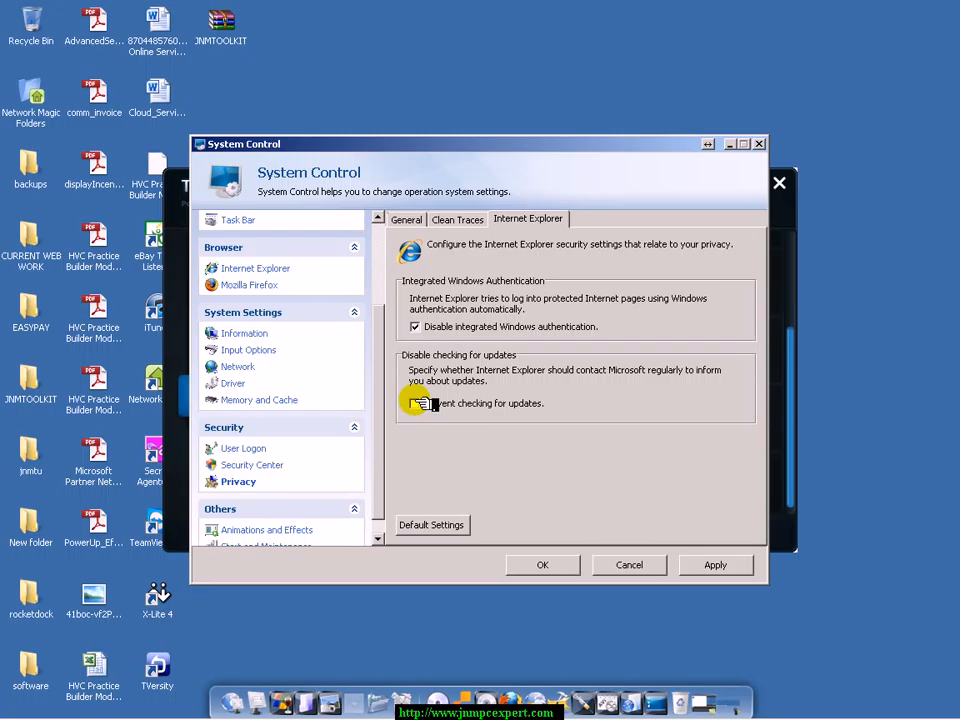
click(414, 403)
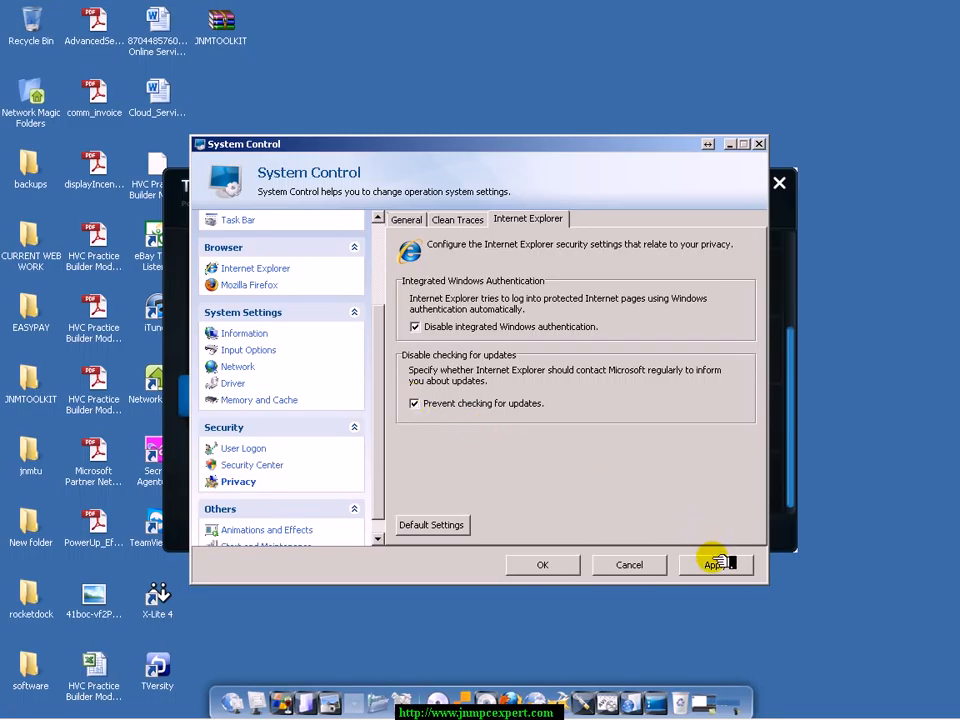
click(716, 565)
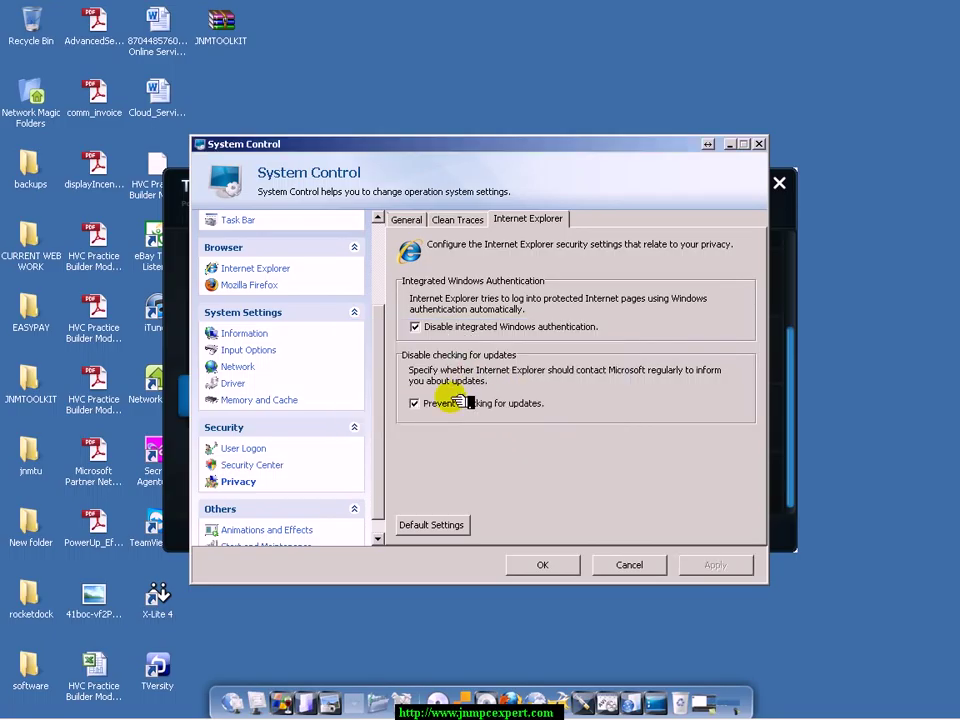
mouse_move(470, 512)
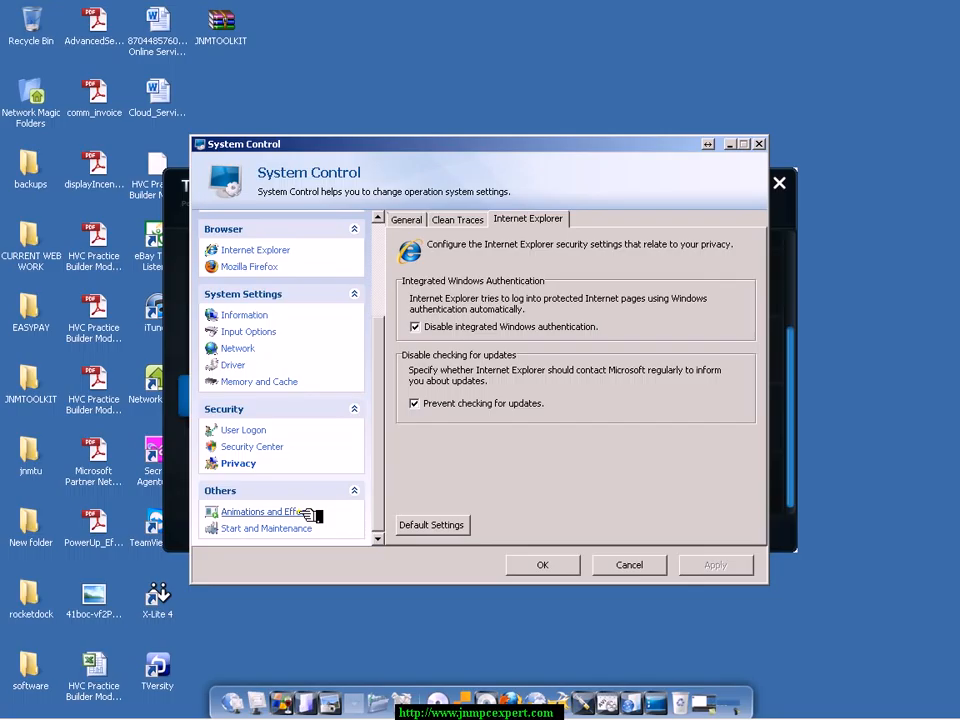
Step: Apply Best Performance to the Animation and Menu Appearance tabs in Animations and Effects
click(261, 511)
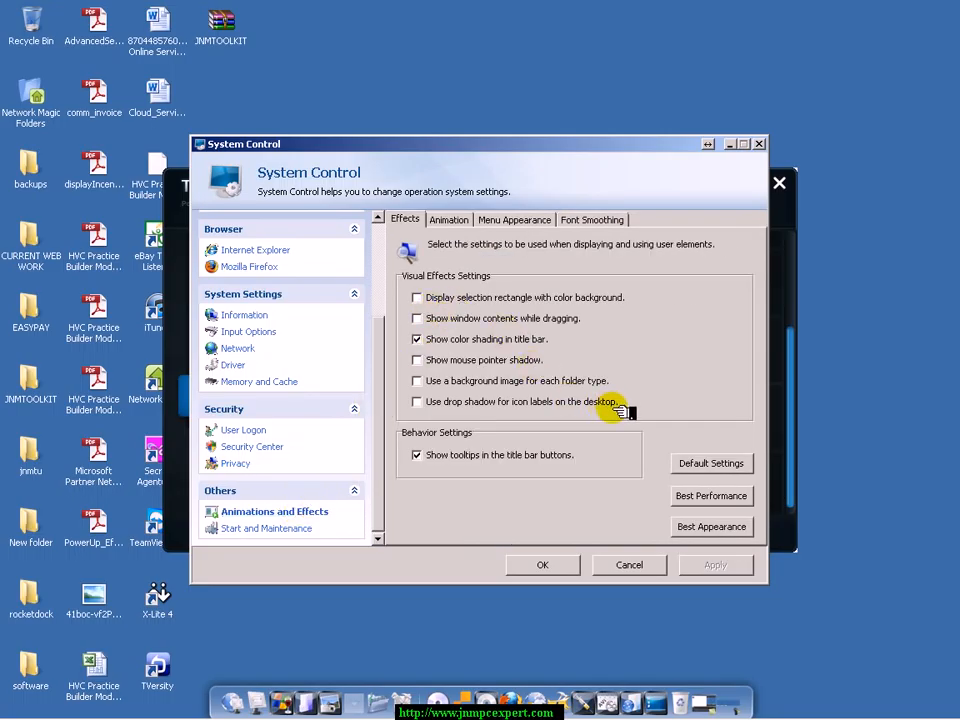
mouse_move(625, 455)
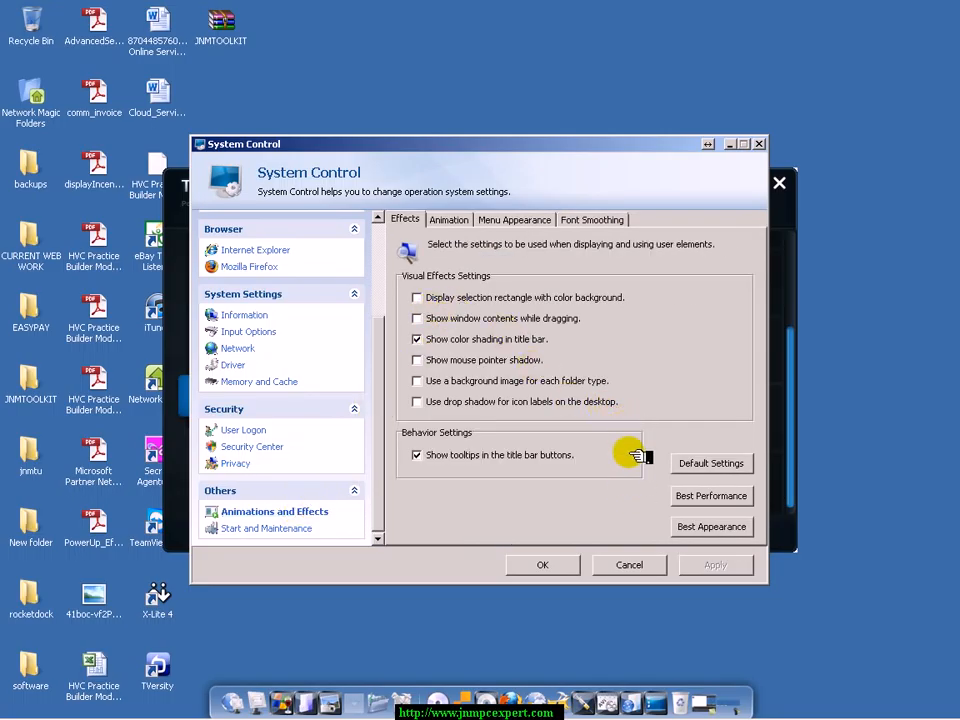
mouse_move(660, 321)
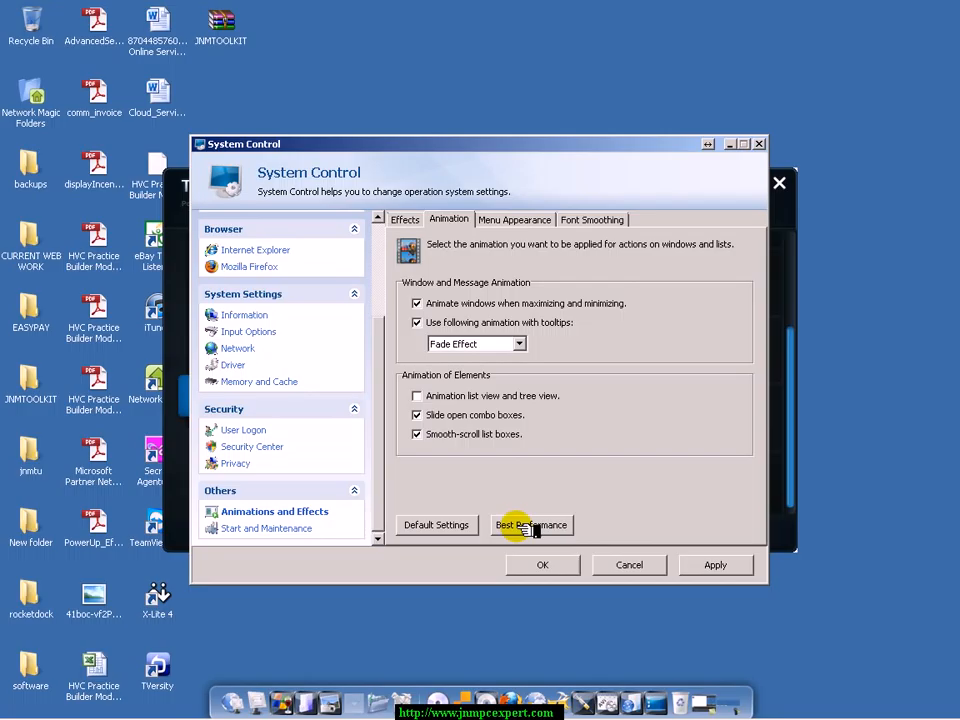
click(514, 219)
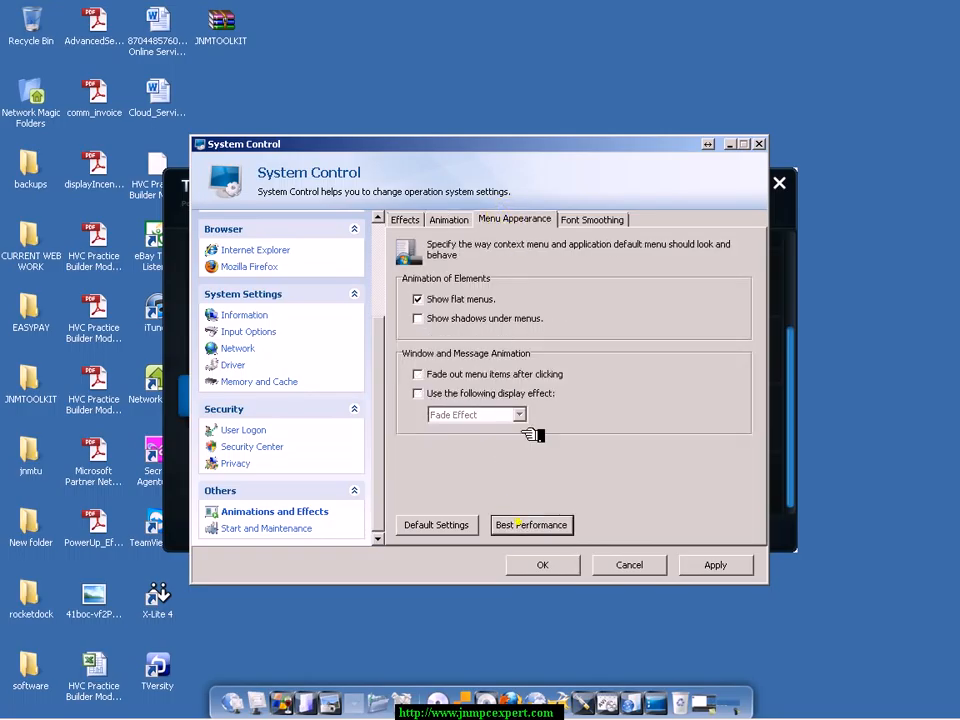
click(592, 219)
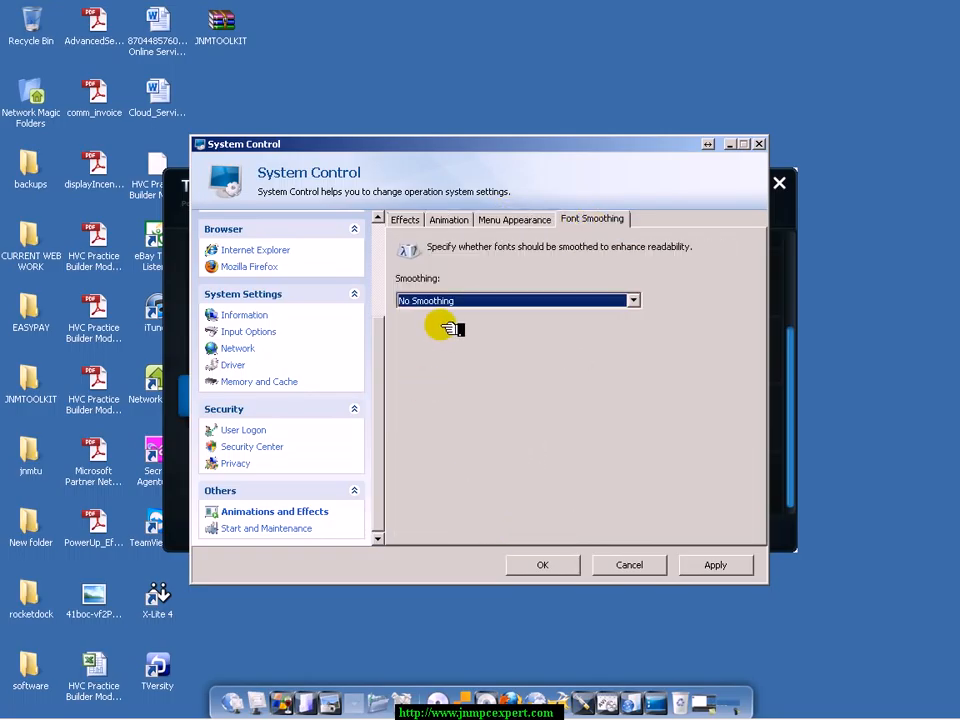
mouse_move(262, 528)
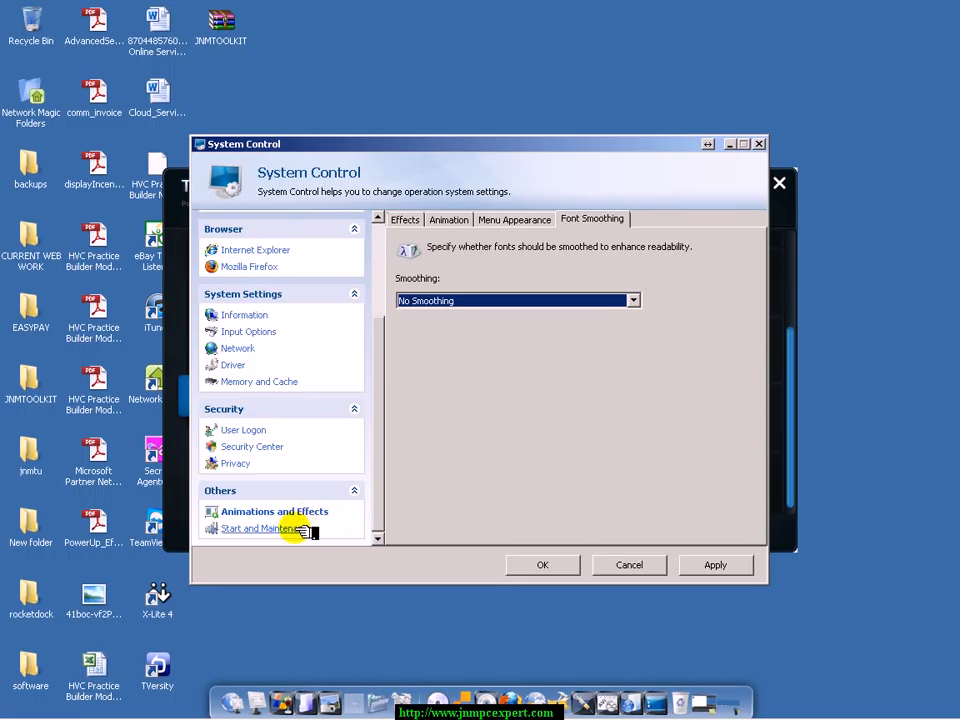
Step: Run the desktop and taskbar in a separate process with automatic restart after errors
click(273, 528)
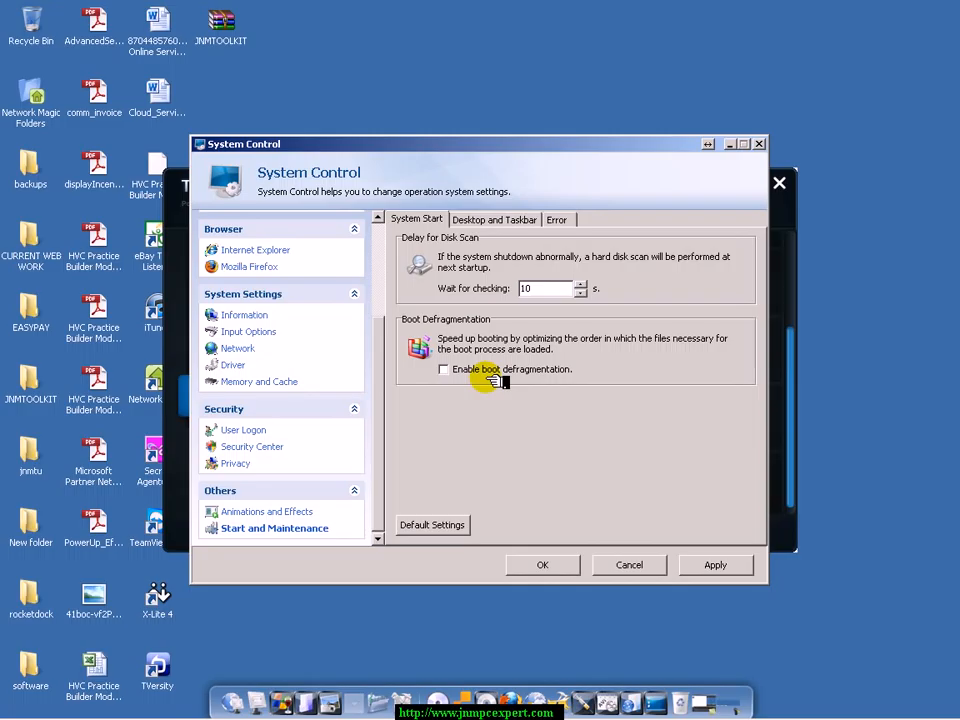
click(494, 219)
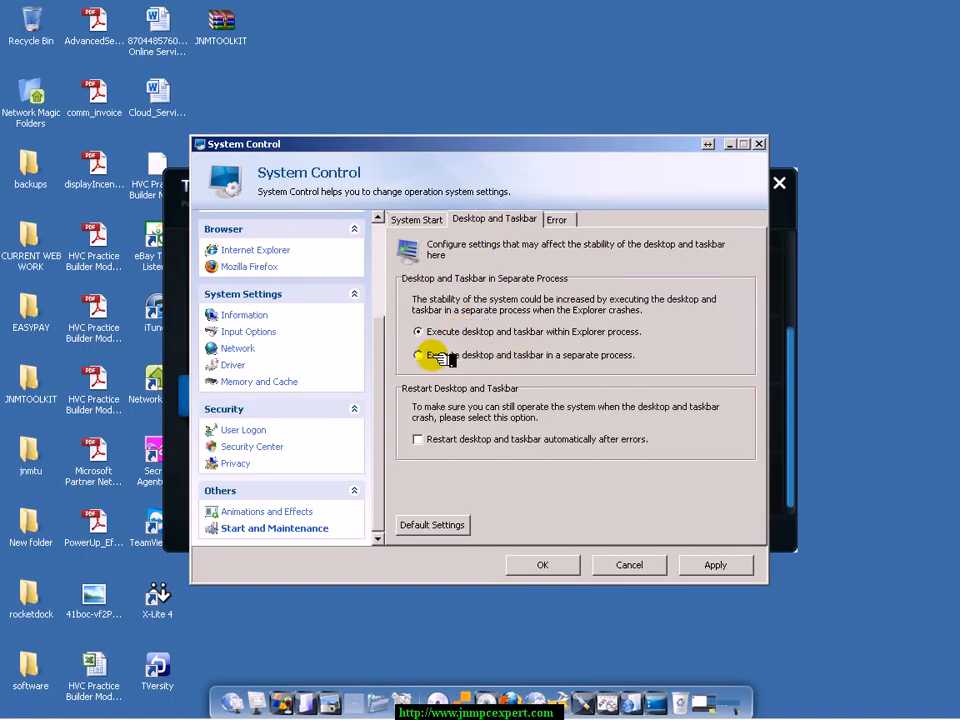
click(418, 355)
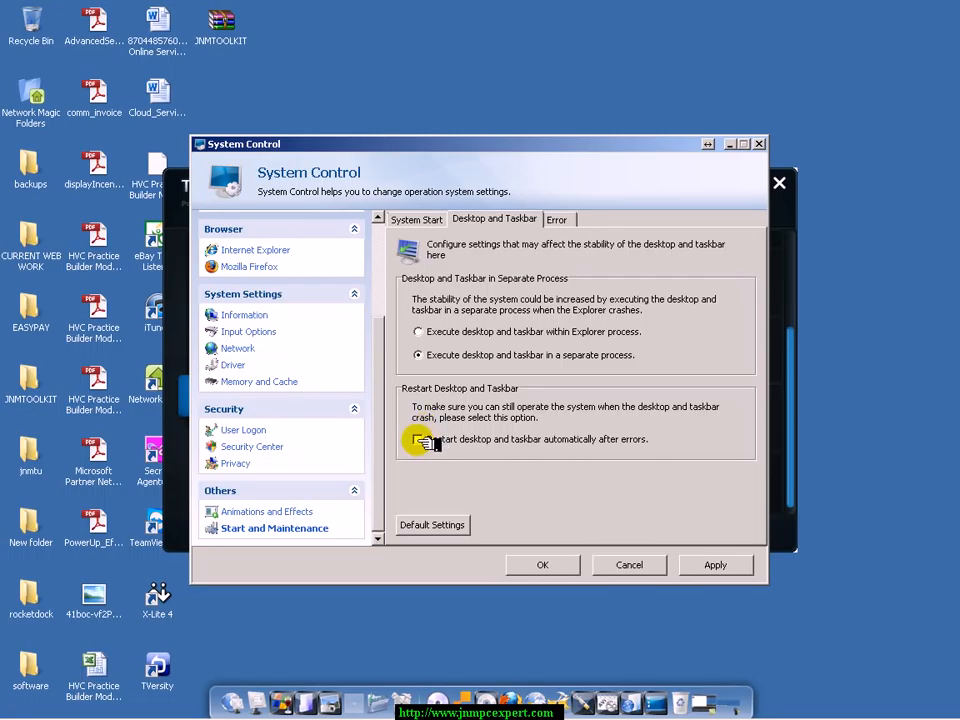
click(418, 439)
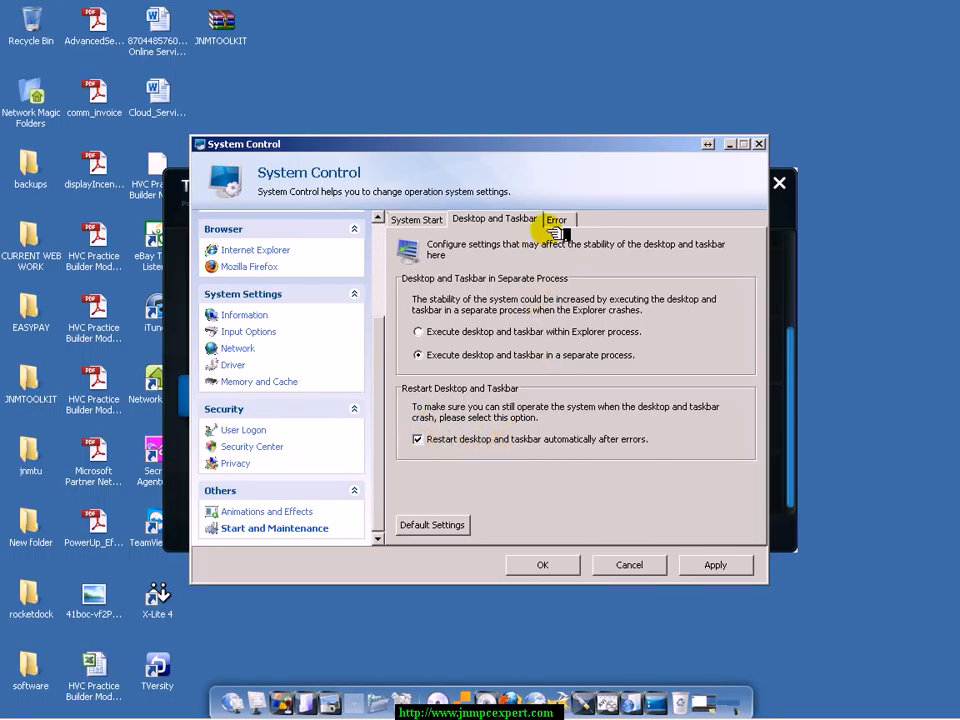
Step: Apply the Start and Maintenance settings from the Error tab
click(557, 219)
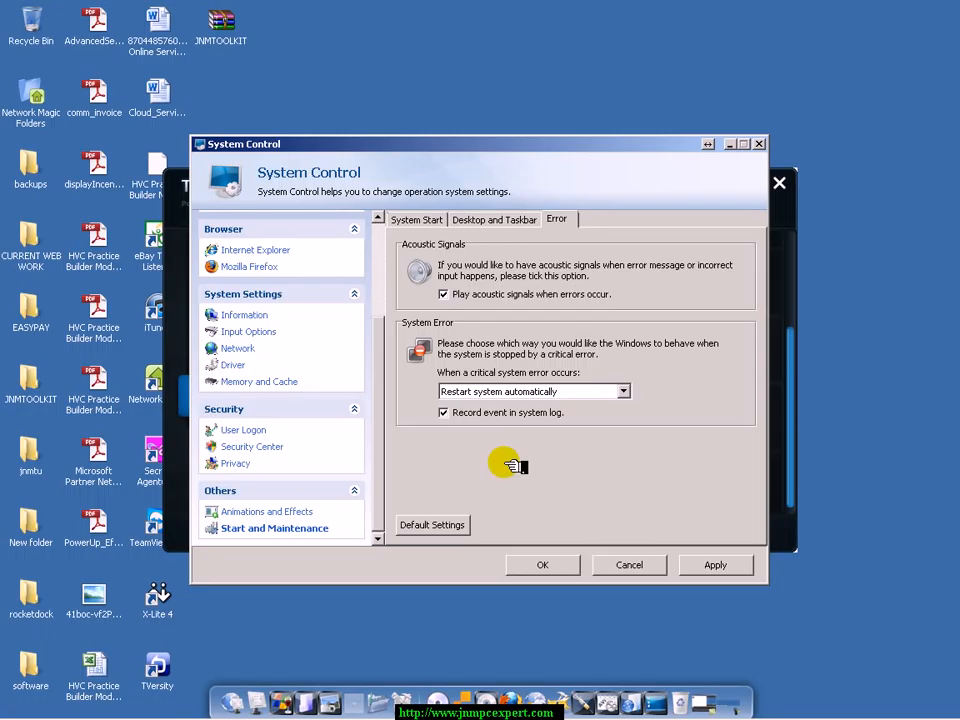
click(715, 565)
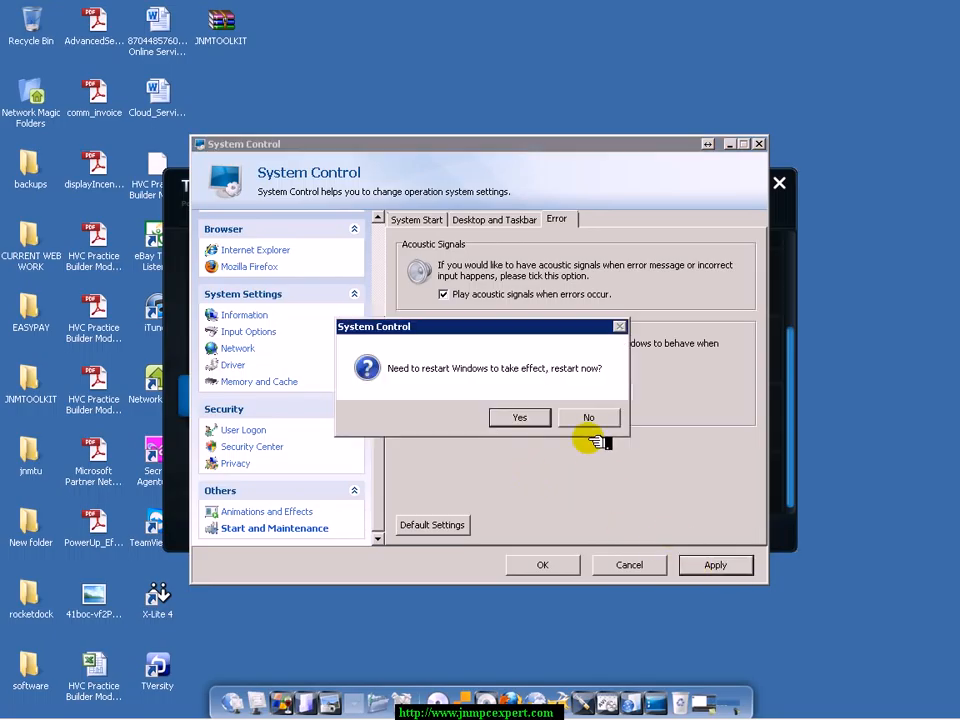
Step: Decline the Windows restart prompt and close the Toolbox window
click(588, 417)
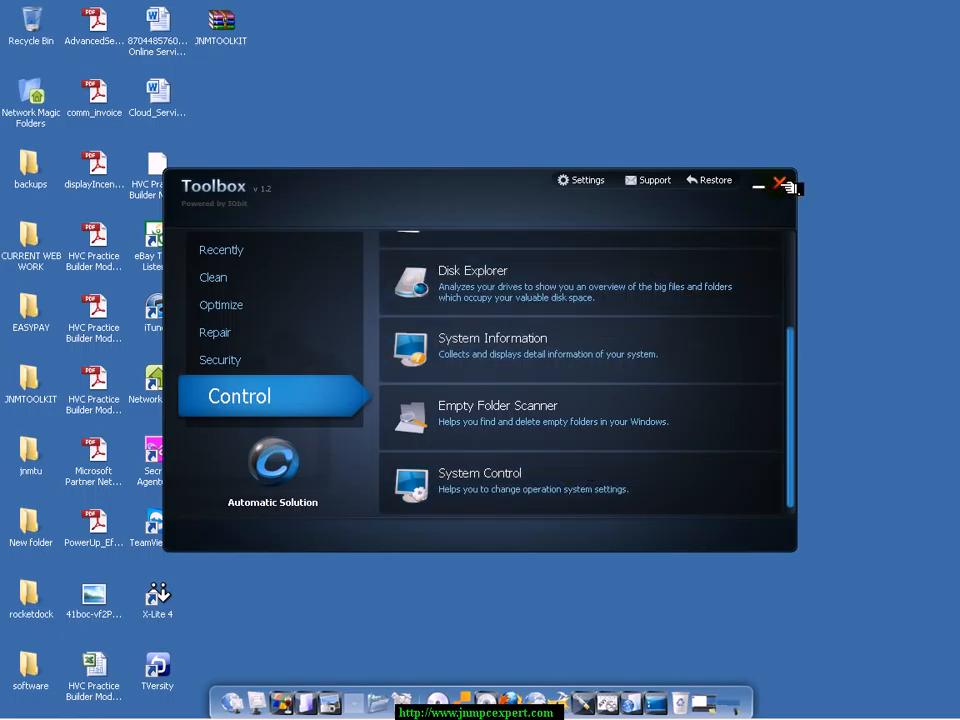
mouse_move(555, 210)
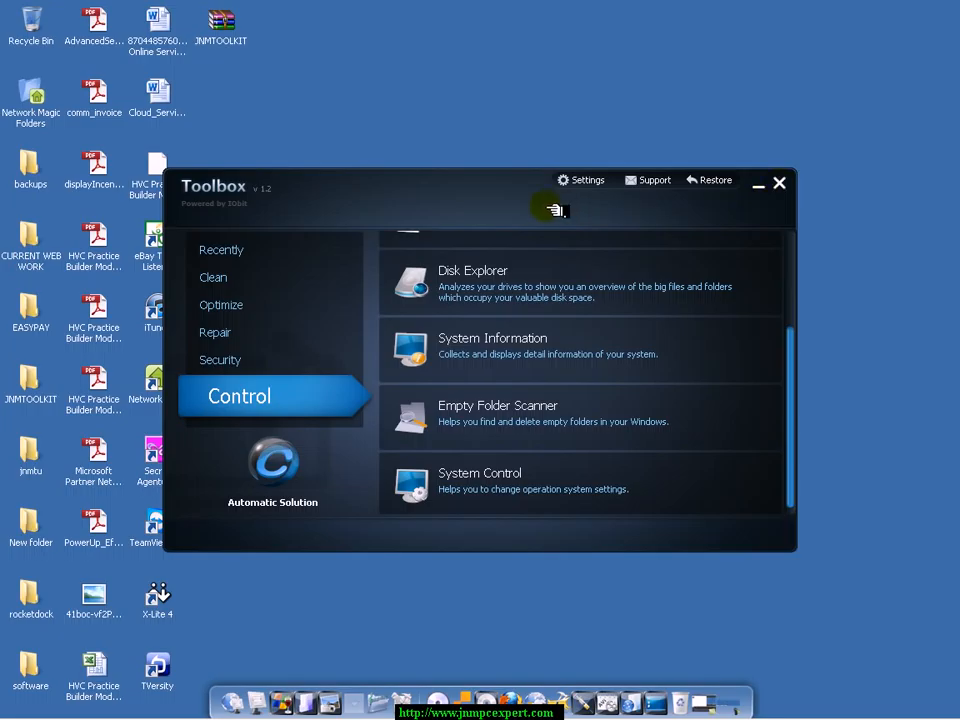
mouse_move(800, 187)
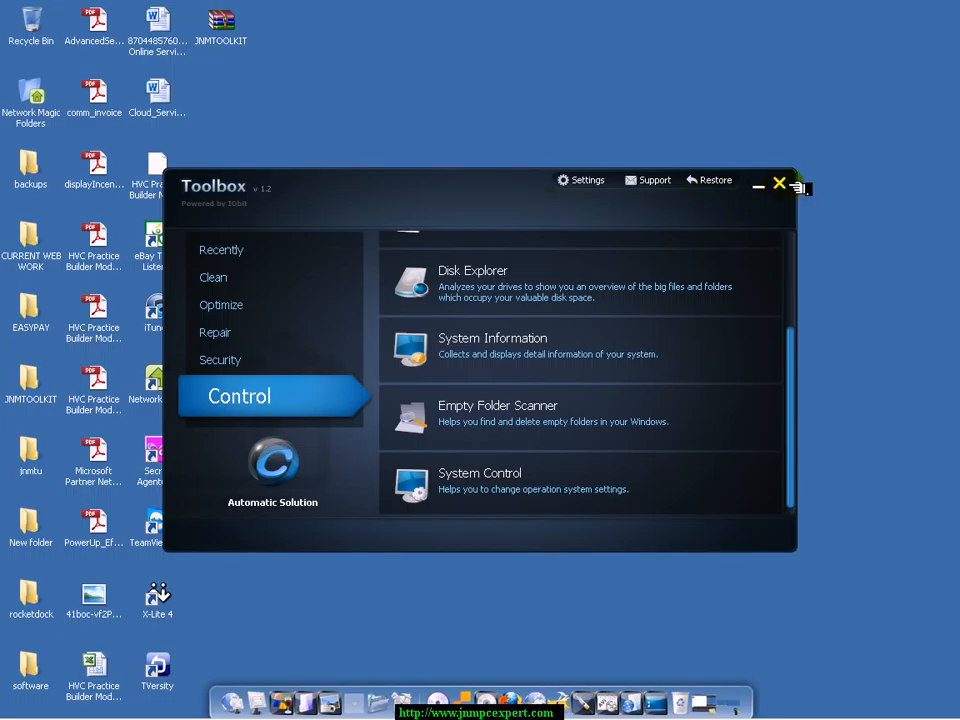
click(779, 183)
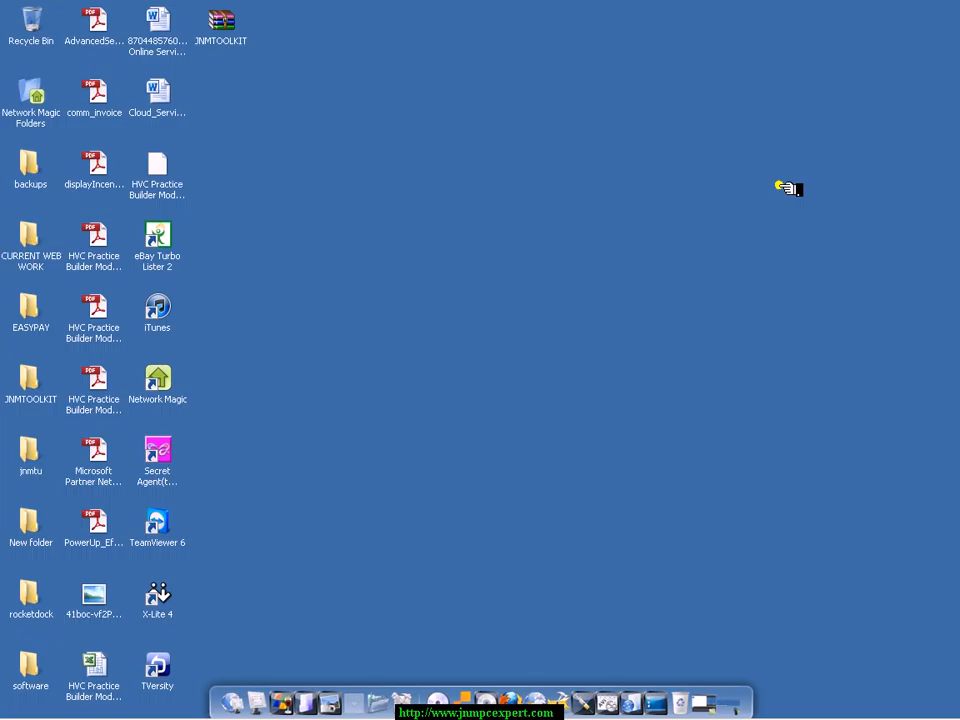